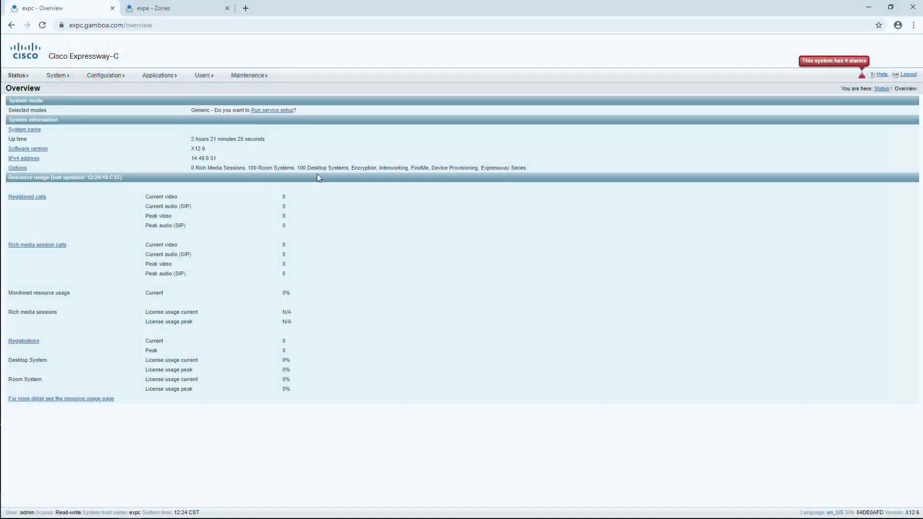
pyautogui.moveTo(102, 92)
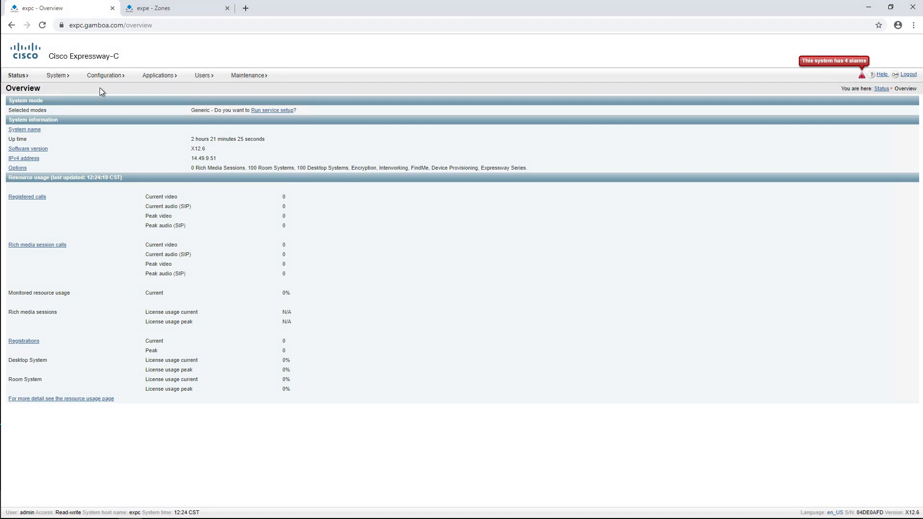
# Step: Show the Zones list with the default, neighbor and EXPEMRA traversal zones
pyautogui.click(105, 75)
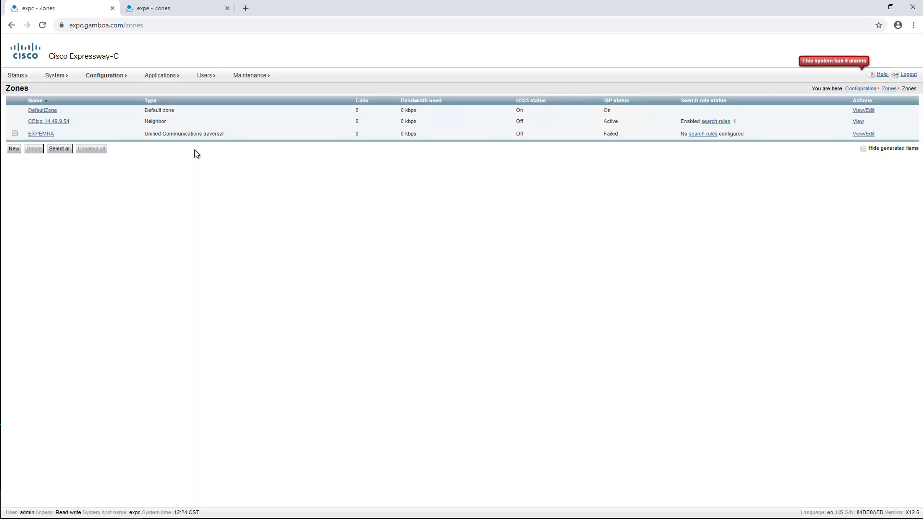
pyautogui.moveTo(36, 136)
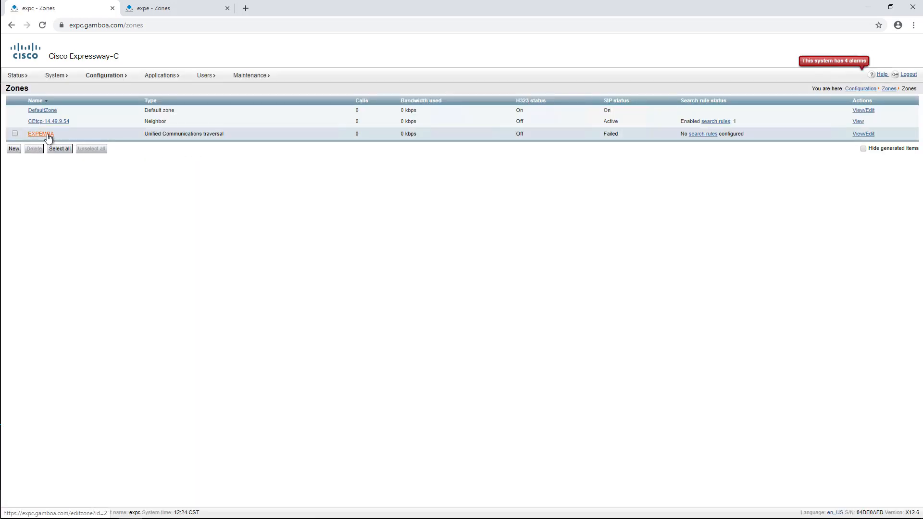
# Step: View the EXPEMRA zone's Location section showing peer expe.gamboa.com failed with no response
pyautogui.click(41, 134)
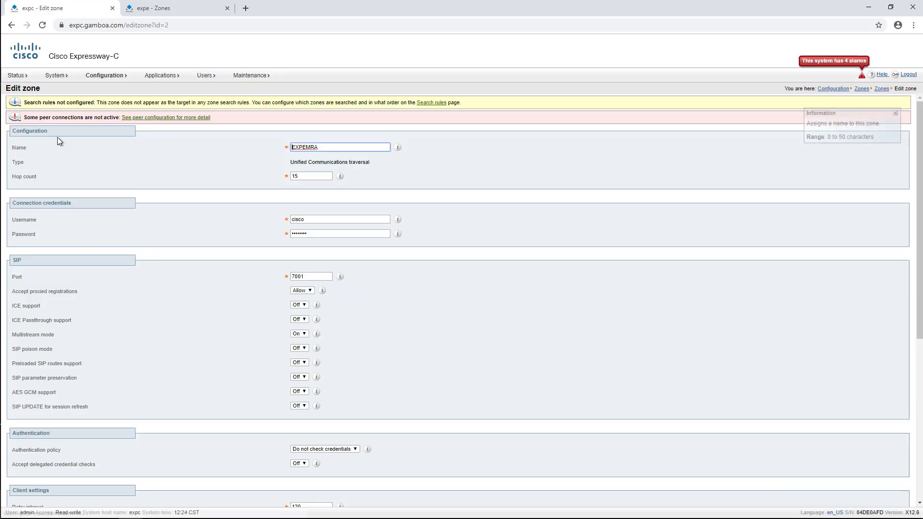
pyautogui.scroll(-3)
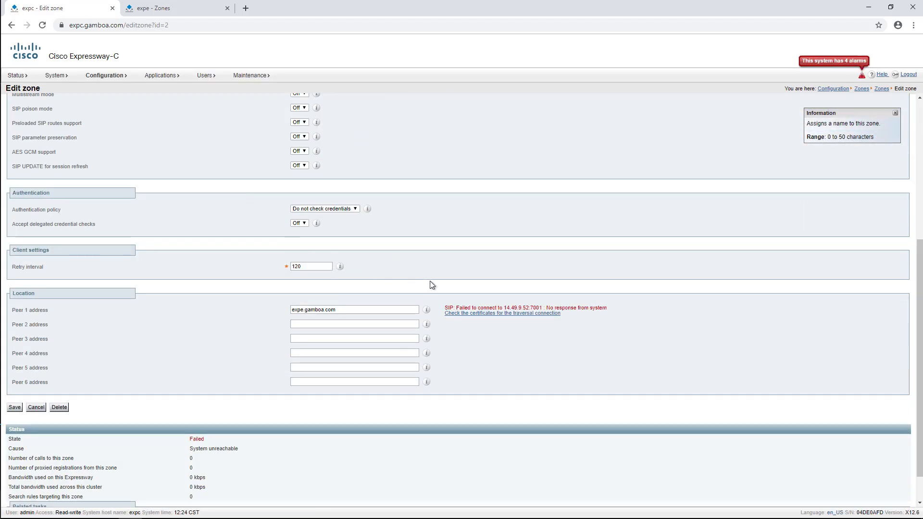
pyautogui.moveTo(456, 308); pyautogui.dragTo(575, 308)
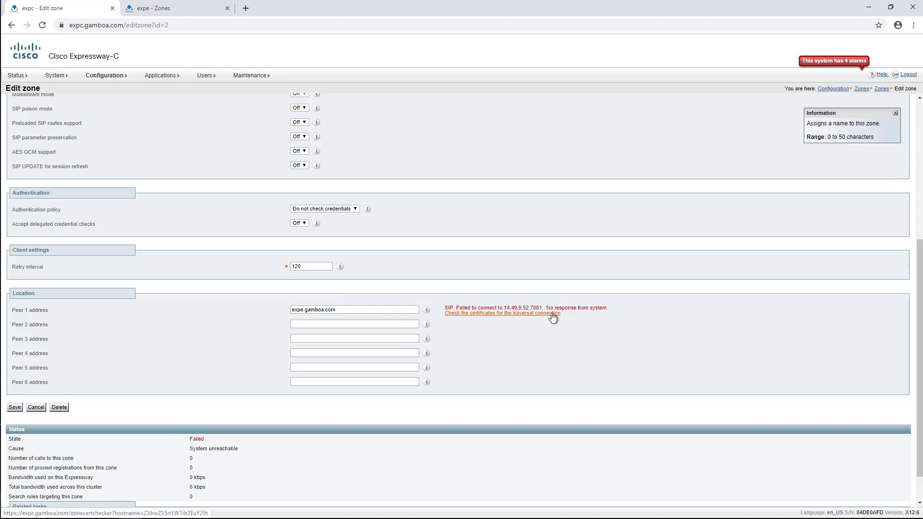
# Step: Start the traversal certificate check with Expressway-E expe.gamboa.com and TLS verify name expc1.gamboa.com
pyautogui.click(502, 314)
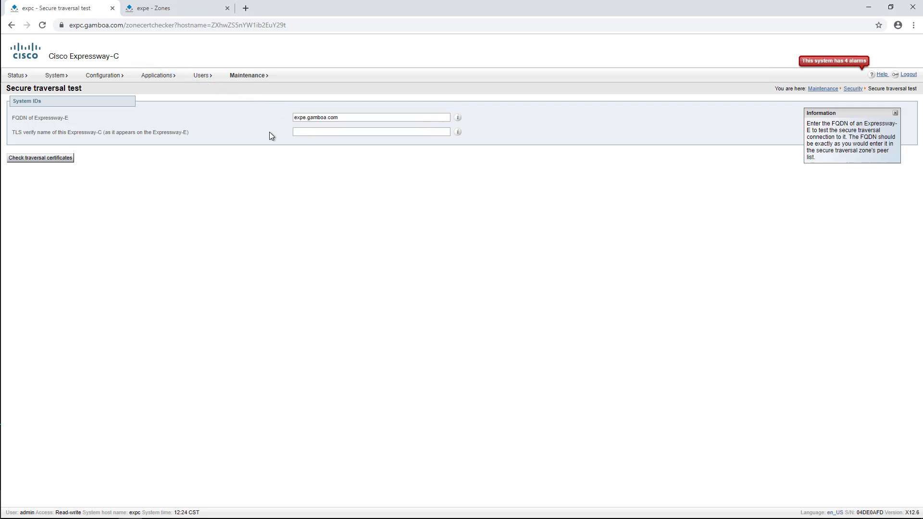
pyautogui.click(165, 8)
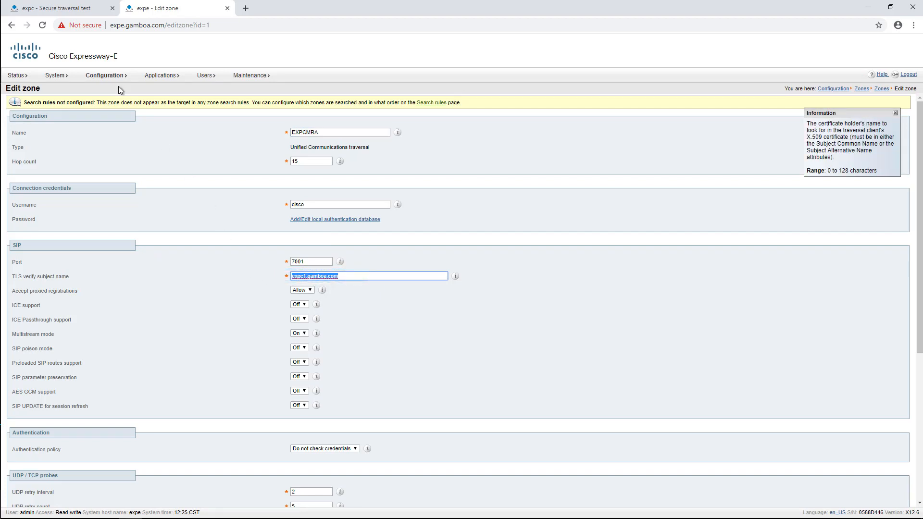
pyautogui.moveTo(73, 24)
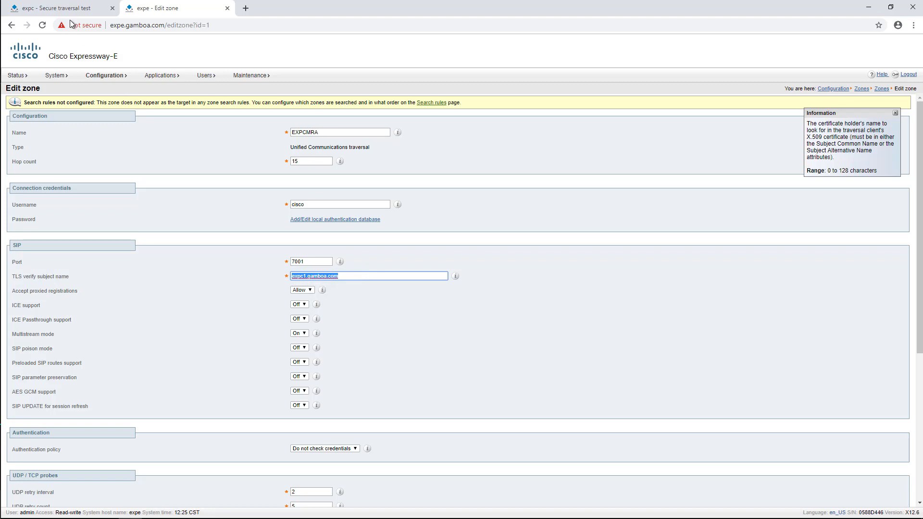
pyautogui.click(57, 8)
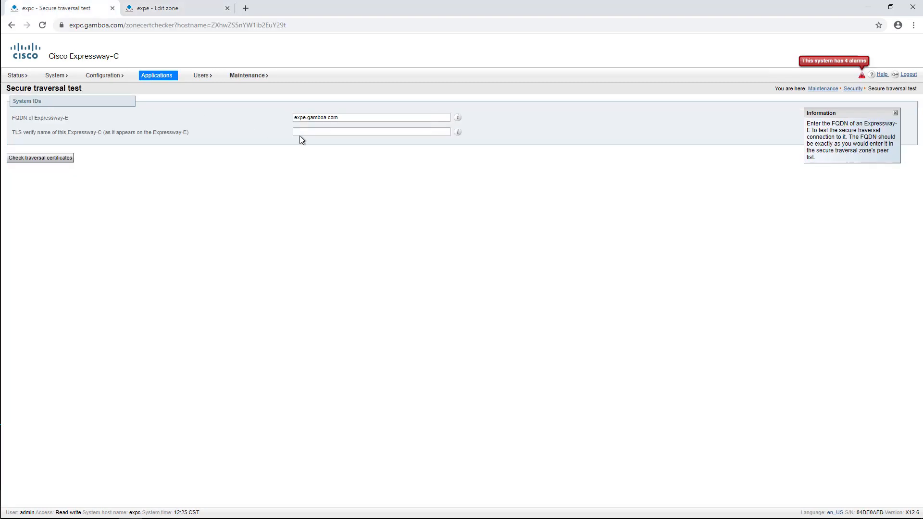
pyautogui.click(371, 131)
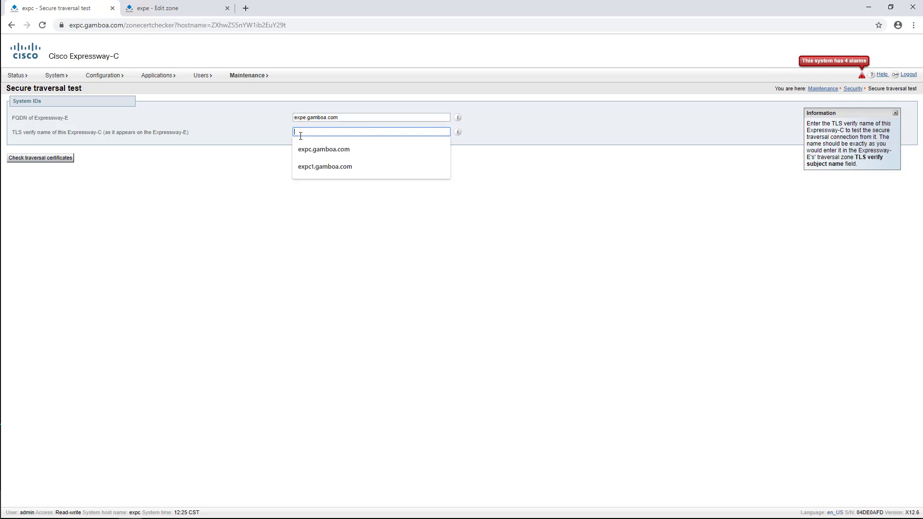
pyautogui.click(325, 167)
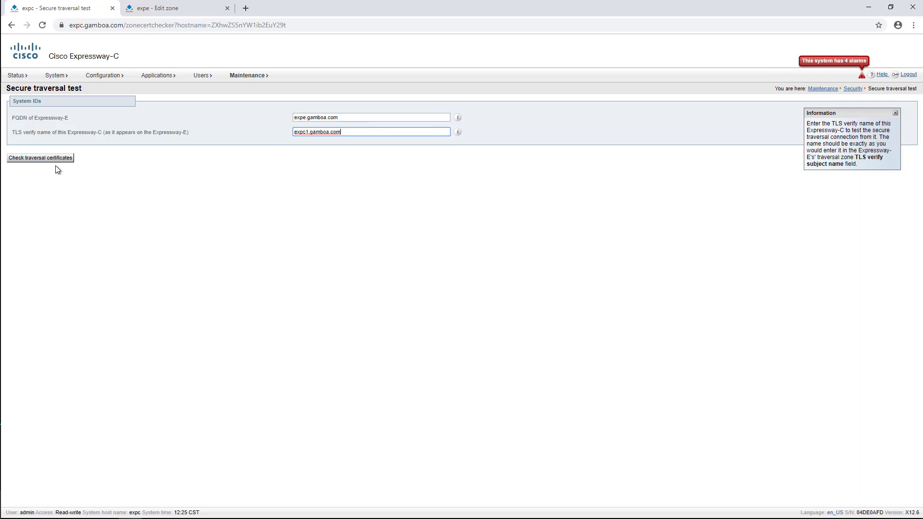
# Step: Run the check, which reports expc1.gamboa.com matches no CN or SAN in certificate expc.gamboa.com
pyautogui.click(40, 158)
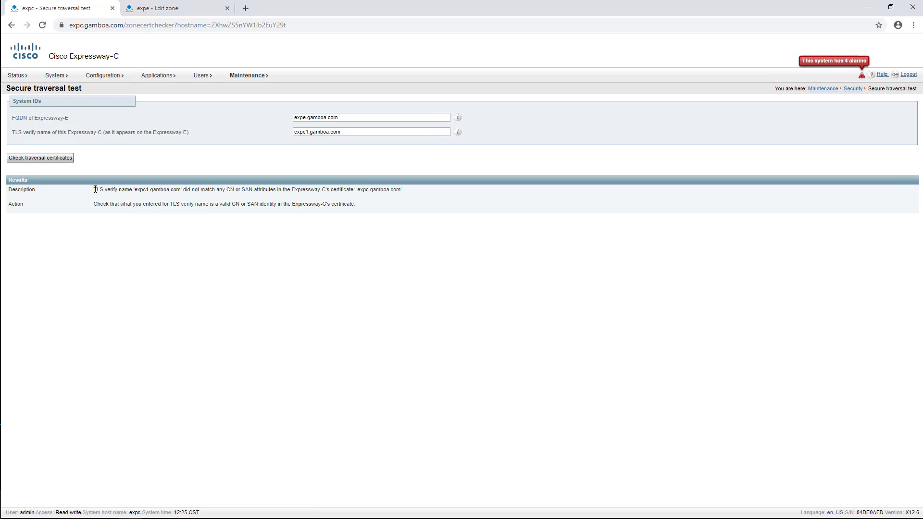
pyautogui.moveTo(93, 189); pyautogui.dragTo(396, 190)
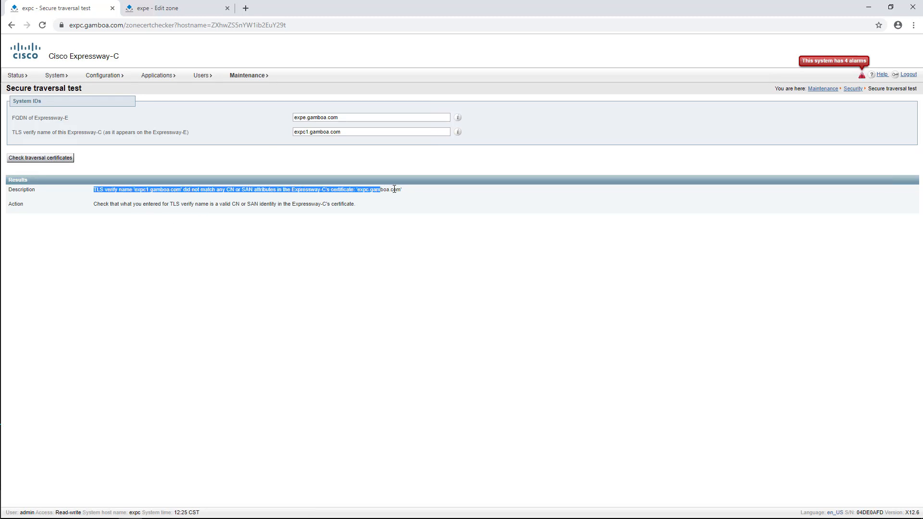
pyautogui.click(406, 206)
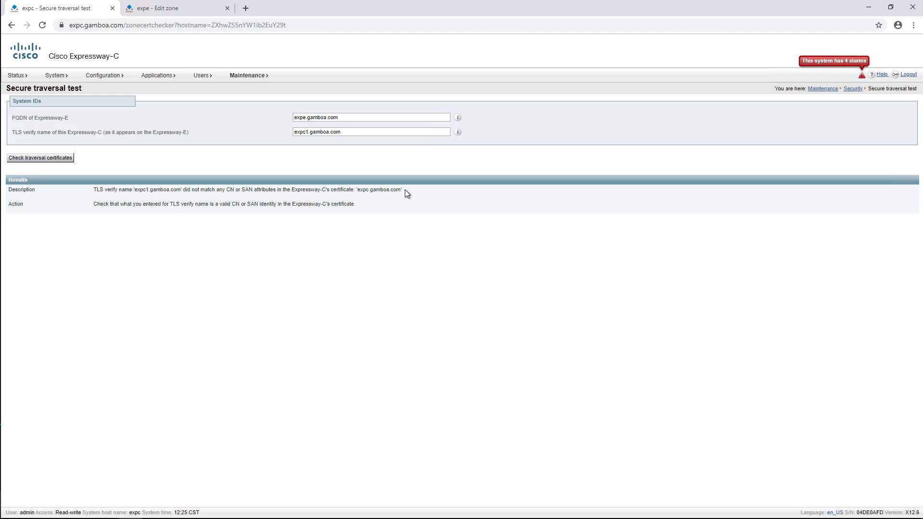
pyautogui.click(65, 26)
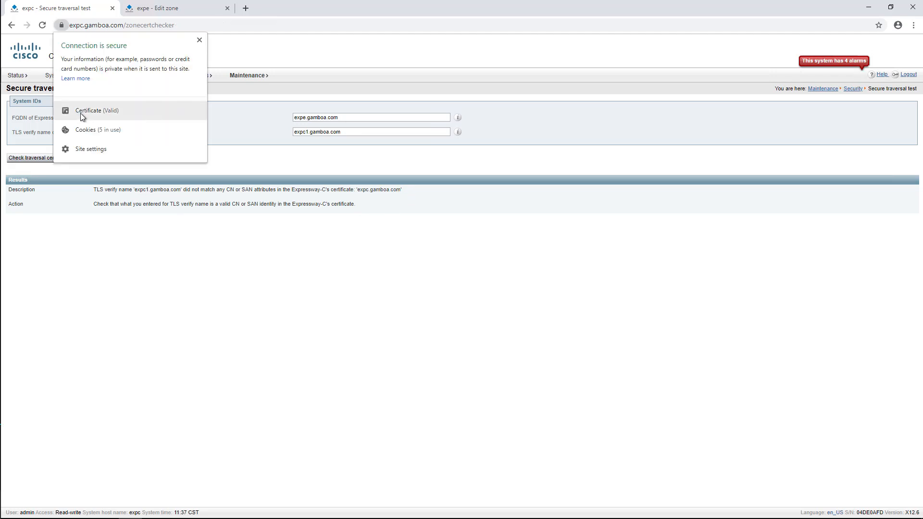
pyautogui.click(97, 109)
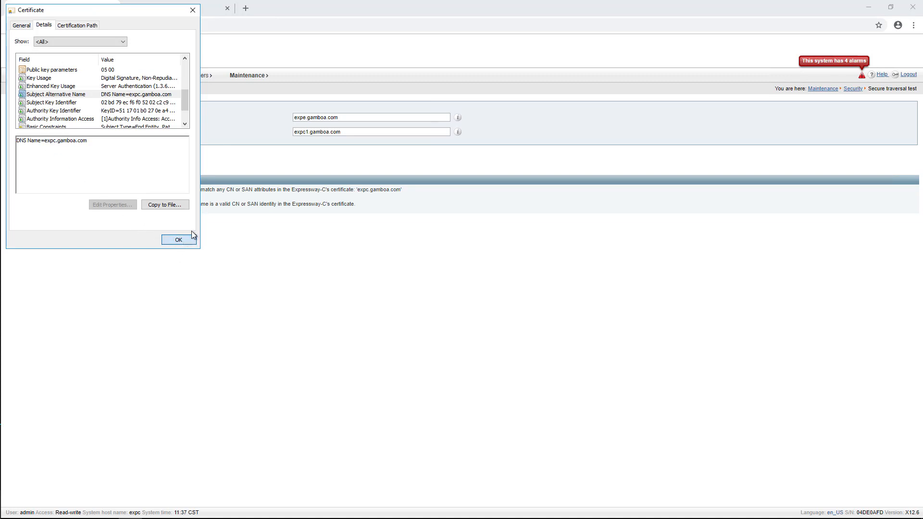
pyautogui.click(179, 240)
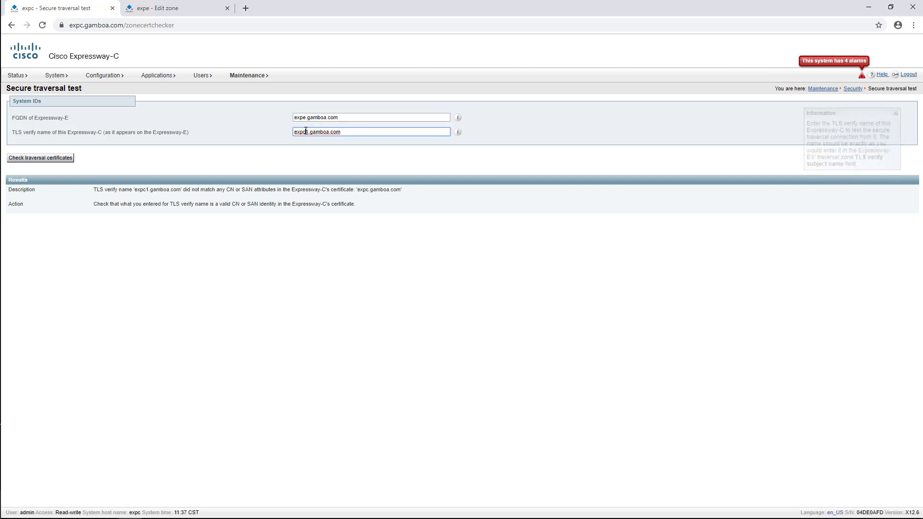
# Step: Save expc.gamboa.com as the EXPCMRA zone's TLS verify subject name on Expressway-E and return to Expressway-C
pyautogui.click(458, 131)
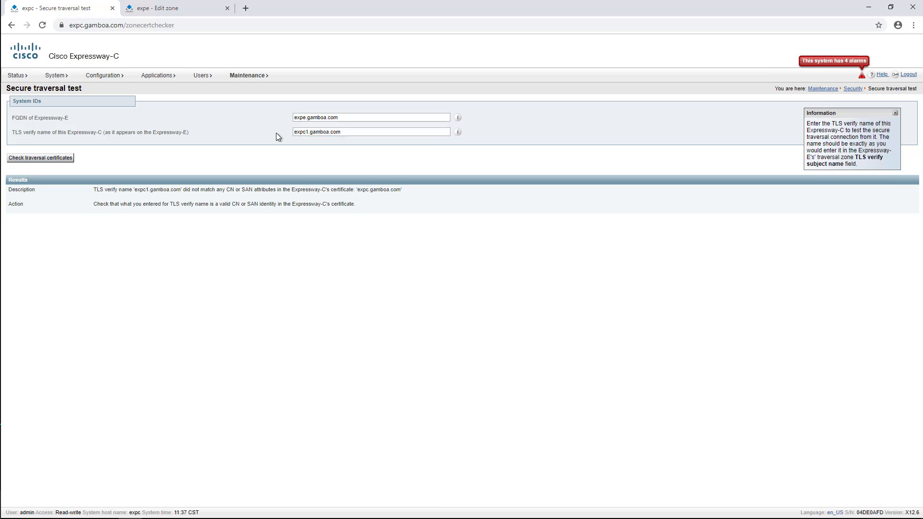
pyautogui.click(163, 8)
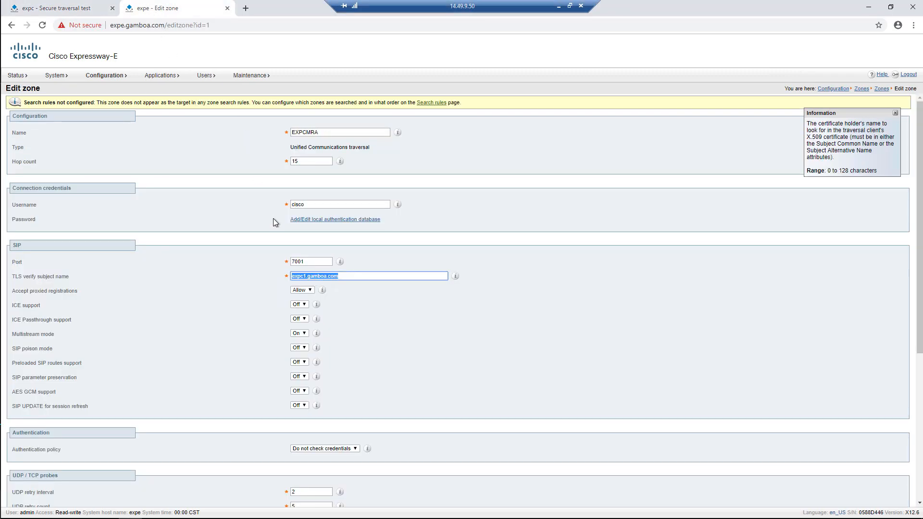
pyautogui.scroll(-3)
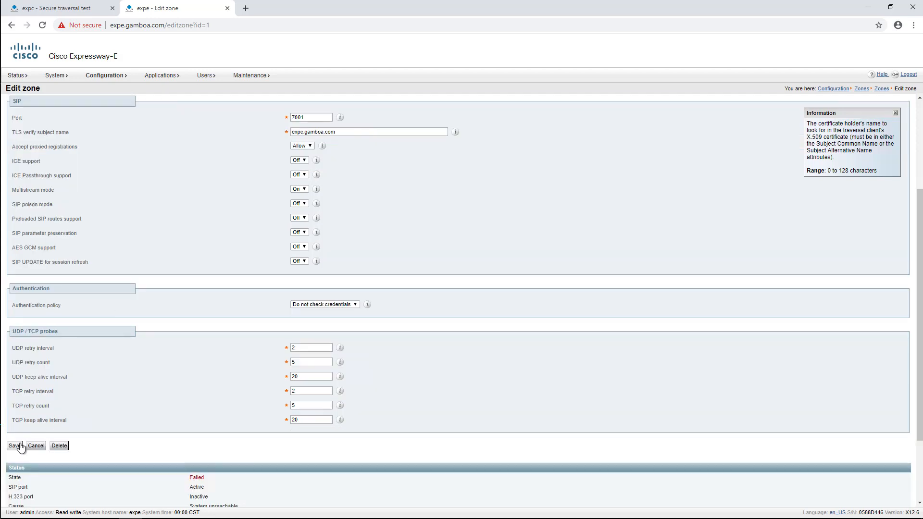
pyautogui.click(14, 446)
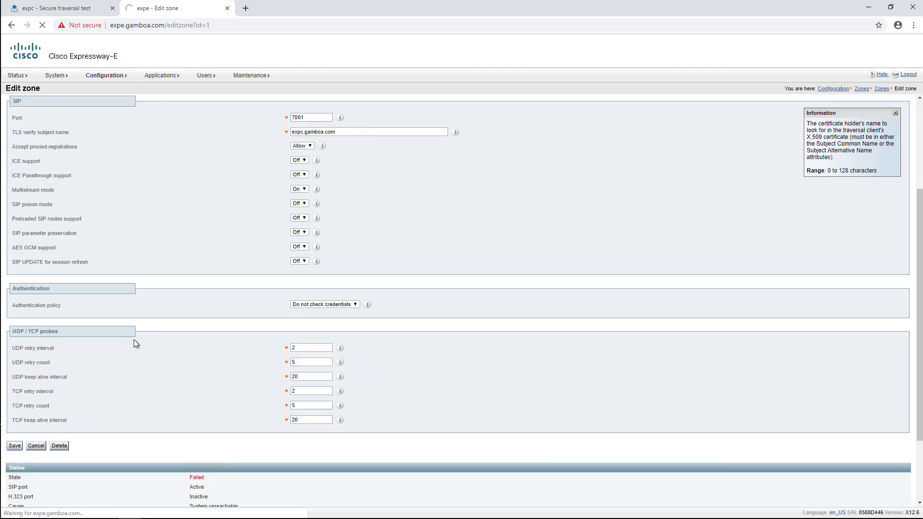
pyautogui.click(48, 8)
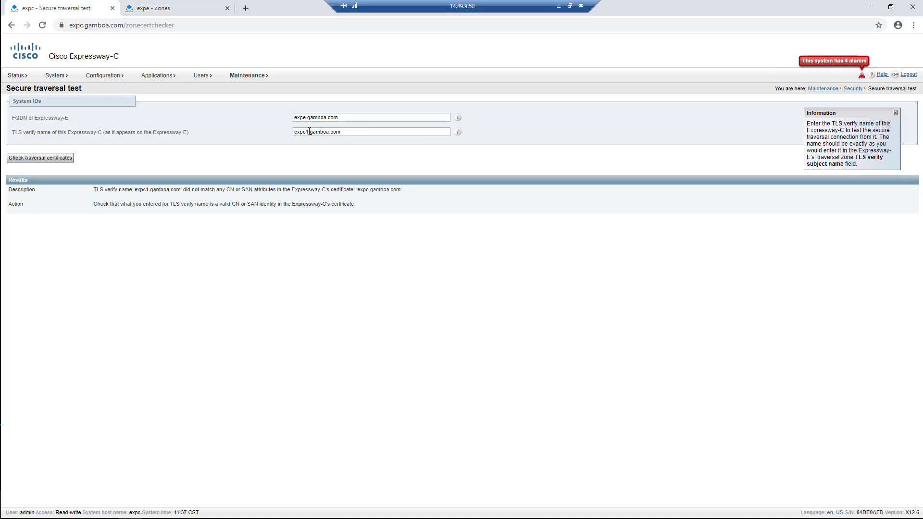
# Step: Rerun the traversal certificate check, now returning Success, and move to the Overview page
pyautogui.click(41, 158)
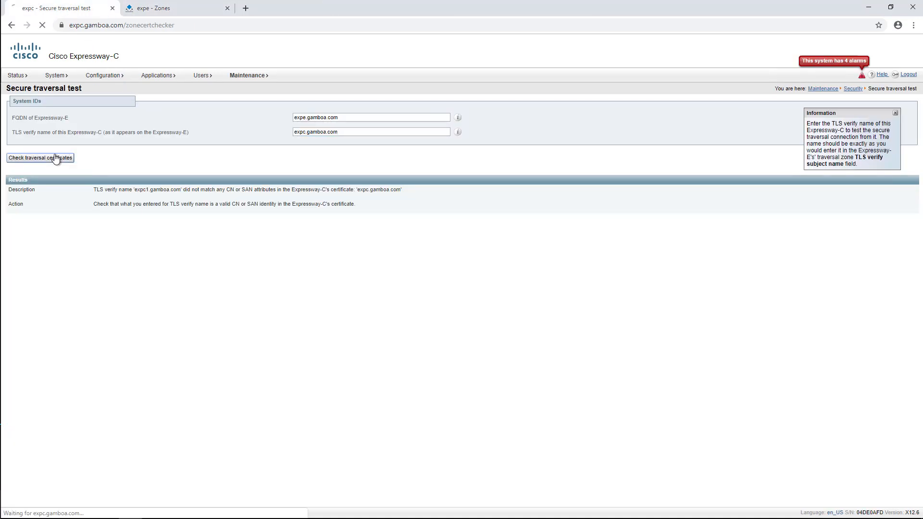
pyautogui.click(40, 158)
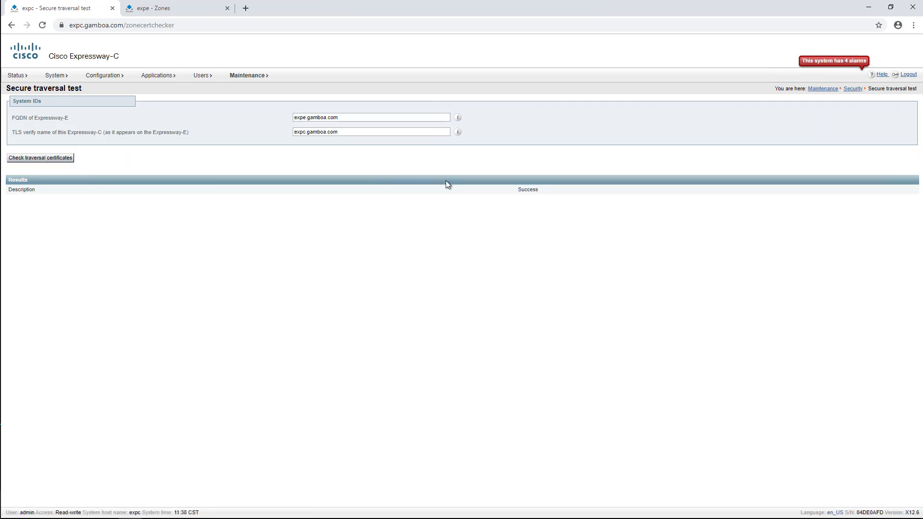
pyautogui.moveTo(399, 225)
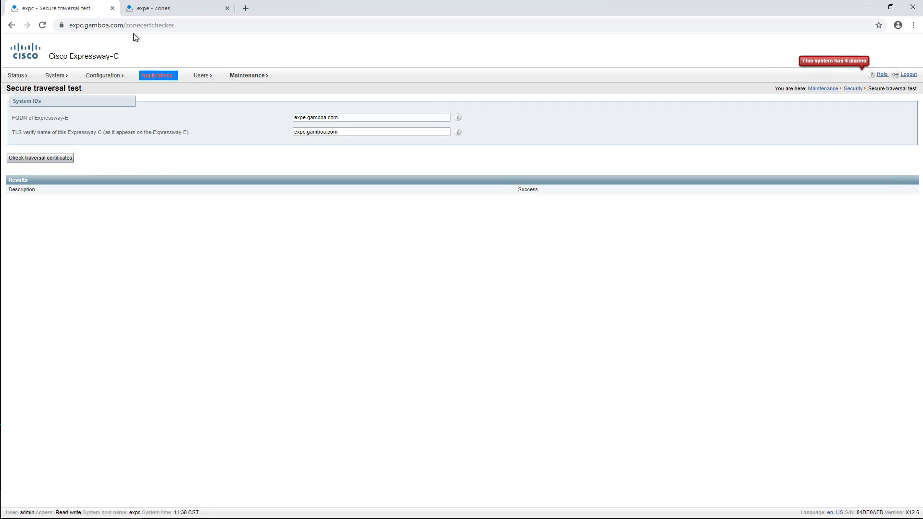
pyautogui.click(158, 7)
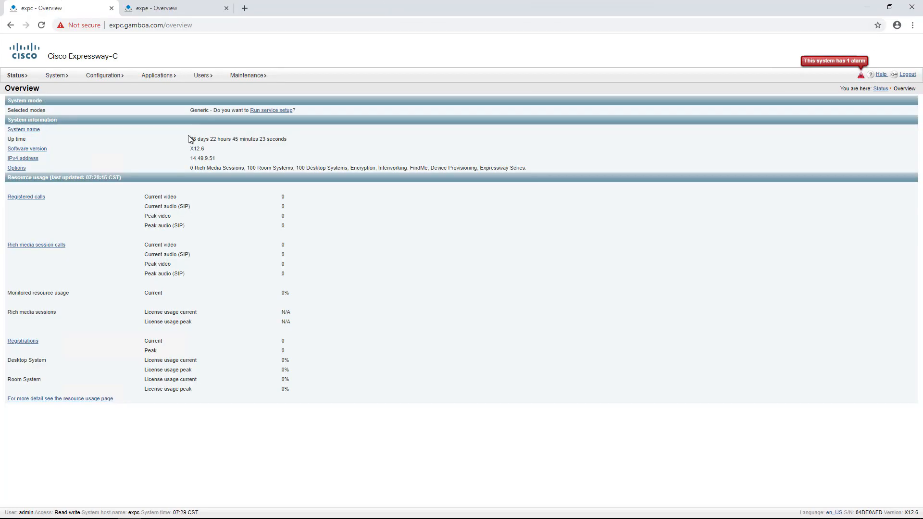
# Step: Reach an empty Secure traversal test page via Maintenance > Security
pyautogui.click(247, 75)
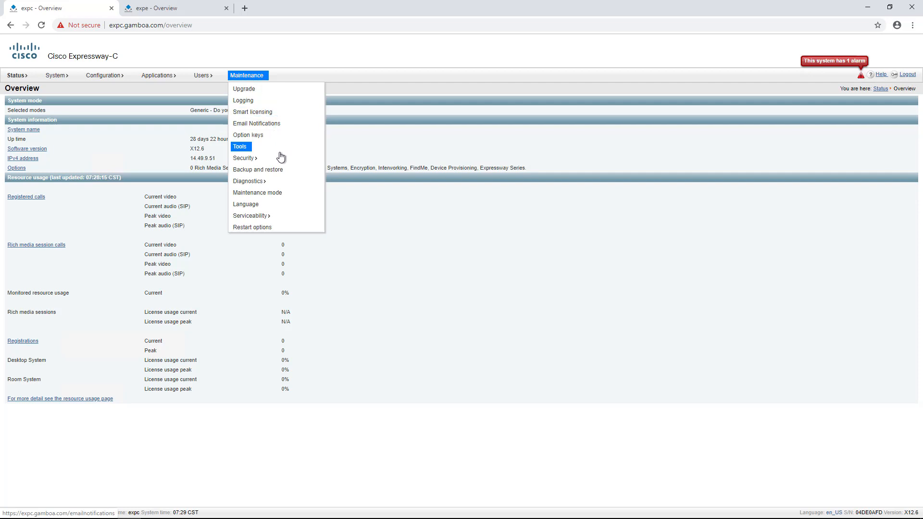
pyautogui.moveTo(245, 158)
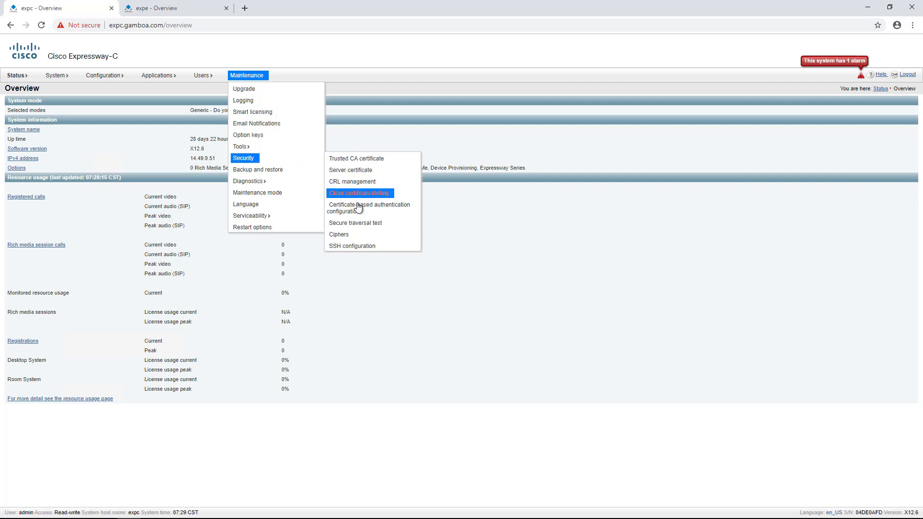
pyautogui.click(355, 223)
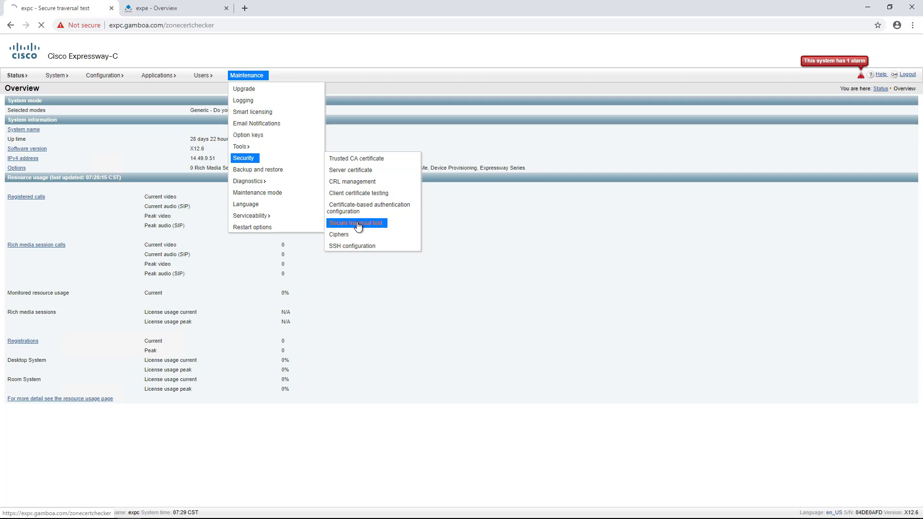
pyautogui.click(357, 223)
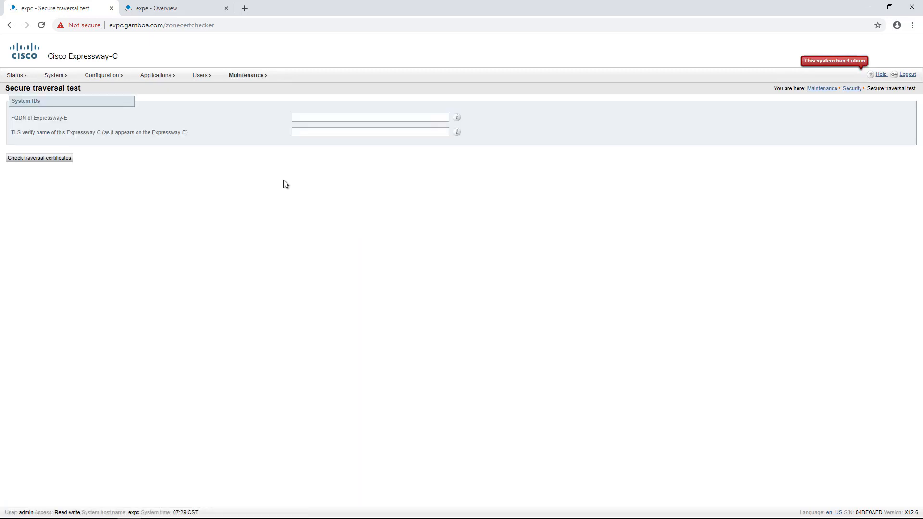
# Step: Confirm Expressway-E's DNS host name expe and domain gamboa.com, then return to Expressway-C
pyautogui.click(165, 8)
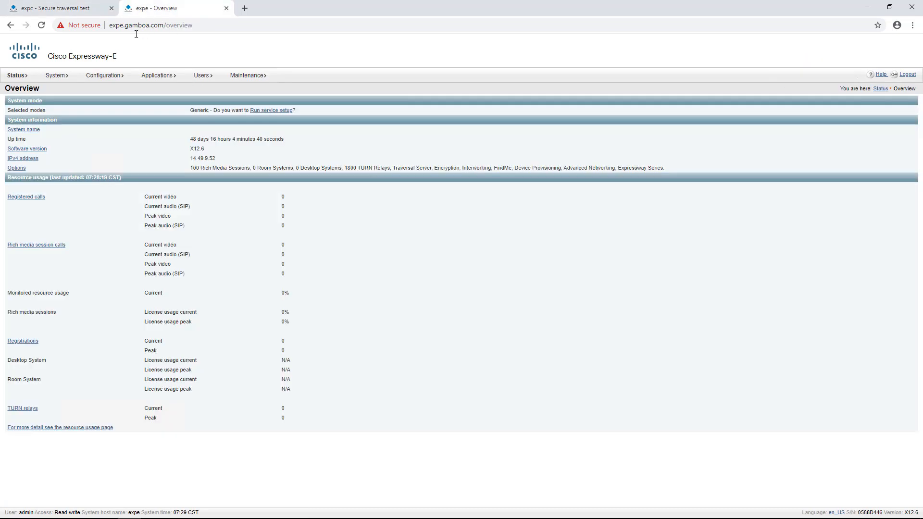
pyautogui.click(55, 75)
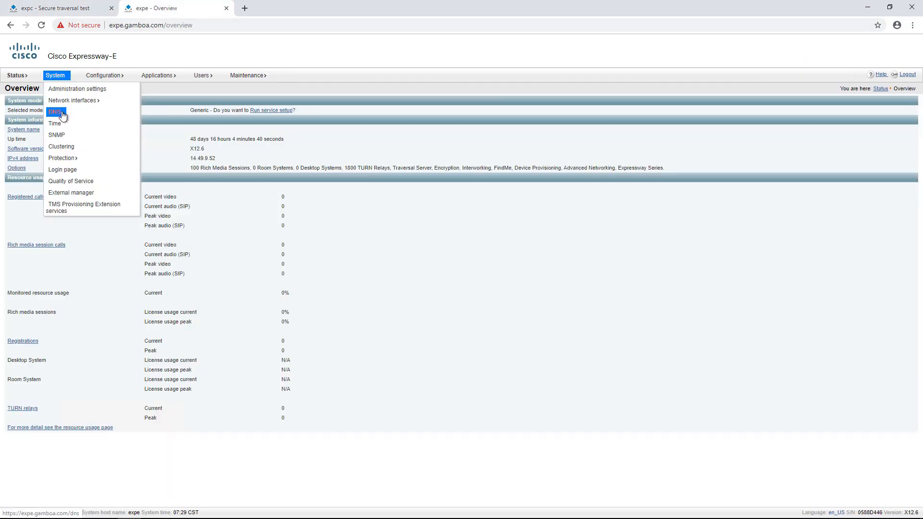
pyautogui.click(55, 112)
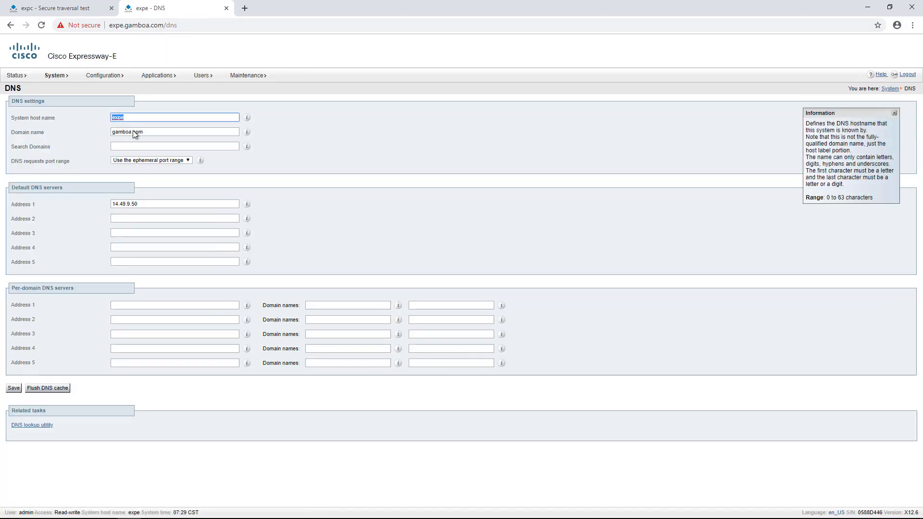
pyautogui.click(174, 132)
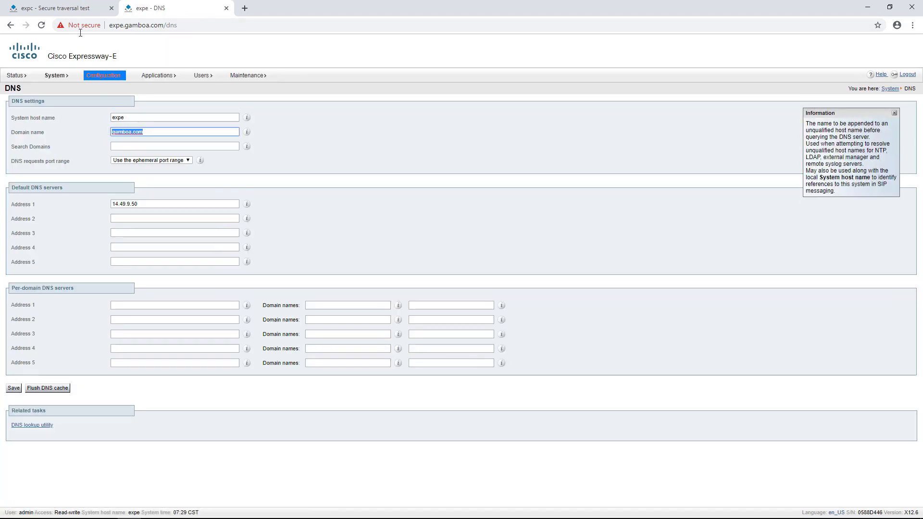
pyautogui.click(48, 8)
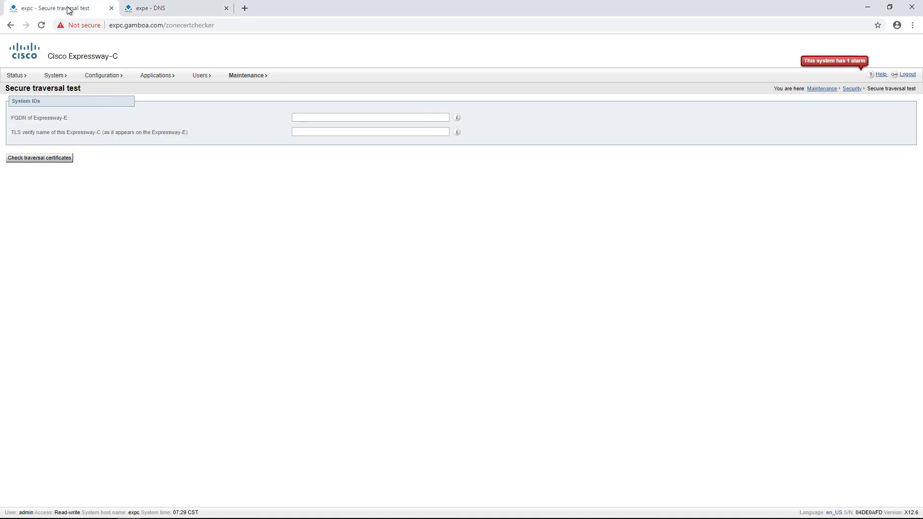
# Step: Check traversal certificates for expe.gamboa.com and expc.gamboa.com, reporting the server certificate has expired
pyautogui.click(371, 116)
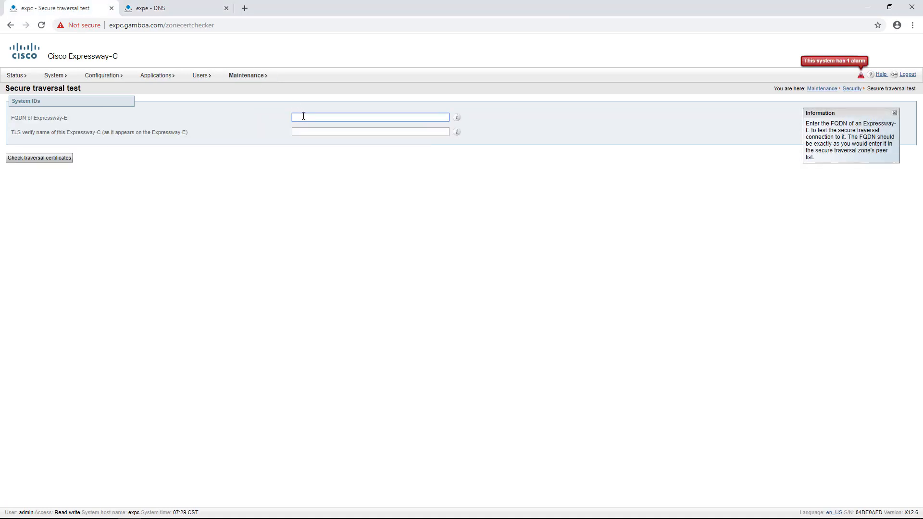
pyautogui.write('expe.gamboa.com')
pyautogui.click(370, 132)
pyautogui.write('expc.gamboa.com')
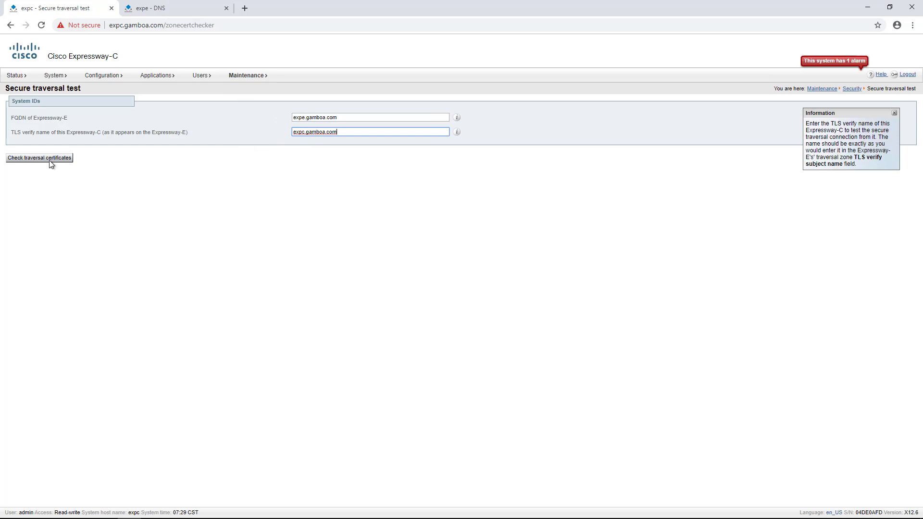
pyautogui.click(38, 158)
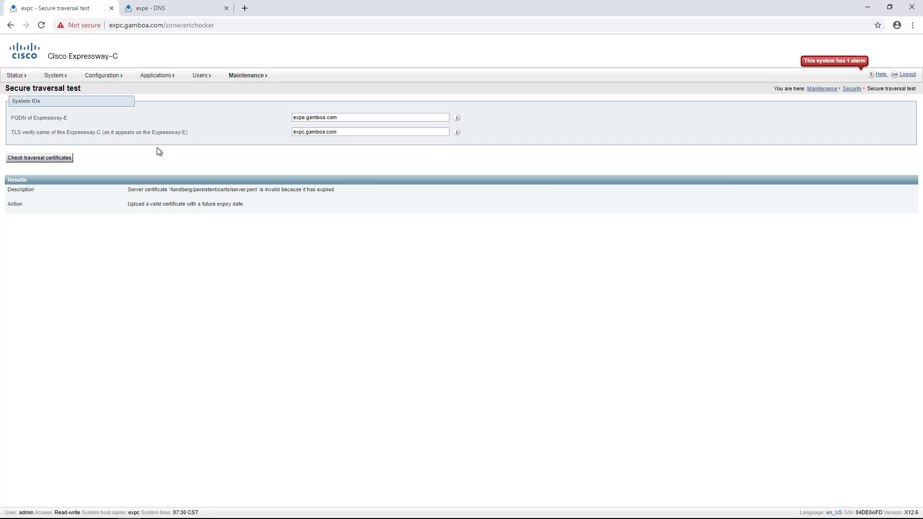
# Step: Confirm on the Server certificate page that the loaded certificate expired on Sep 14 2020
pyautogui.click(246, 75)
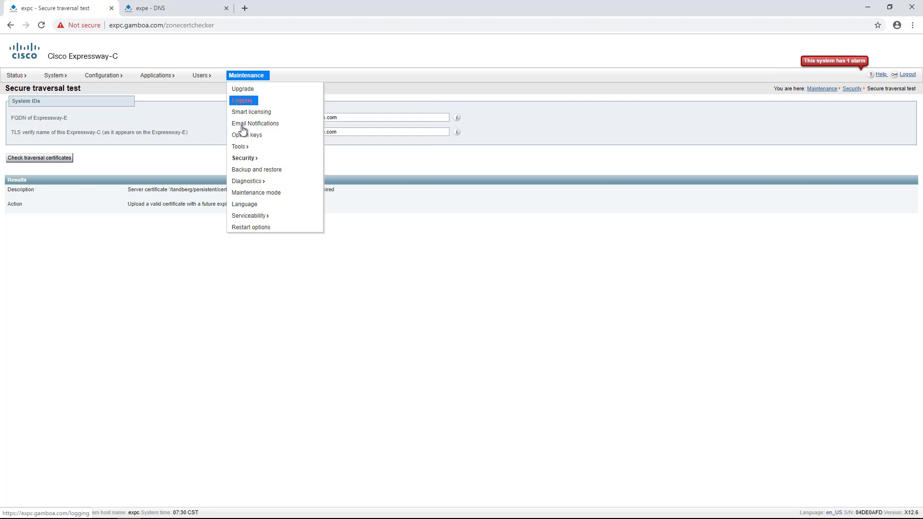
pyautogui.moveTo(244, 158)
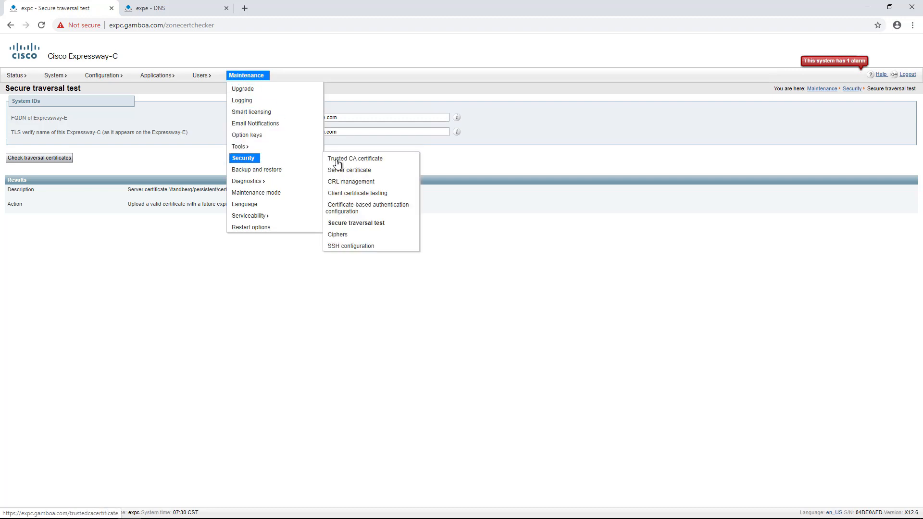
pyautogui.click(350, 169)
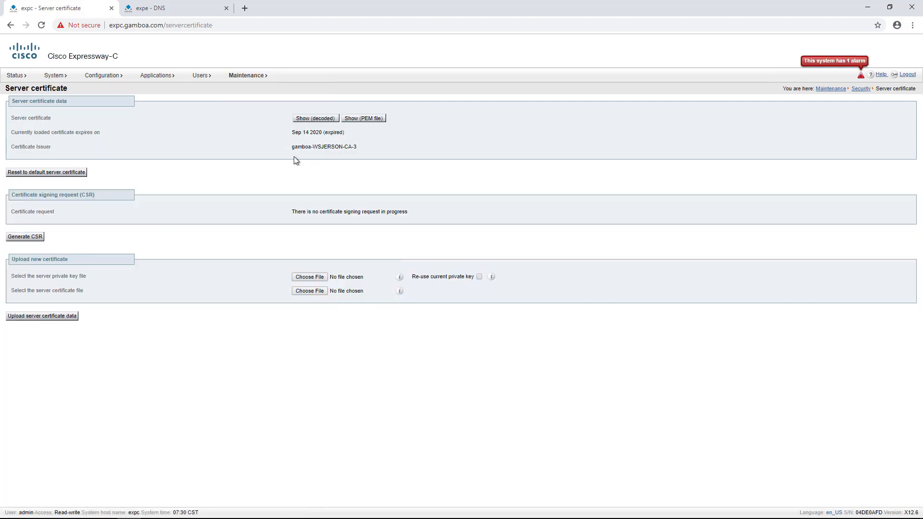
pyautogui.moveTo(9, 132); pyautogui.dragTo(345, 132)
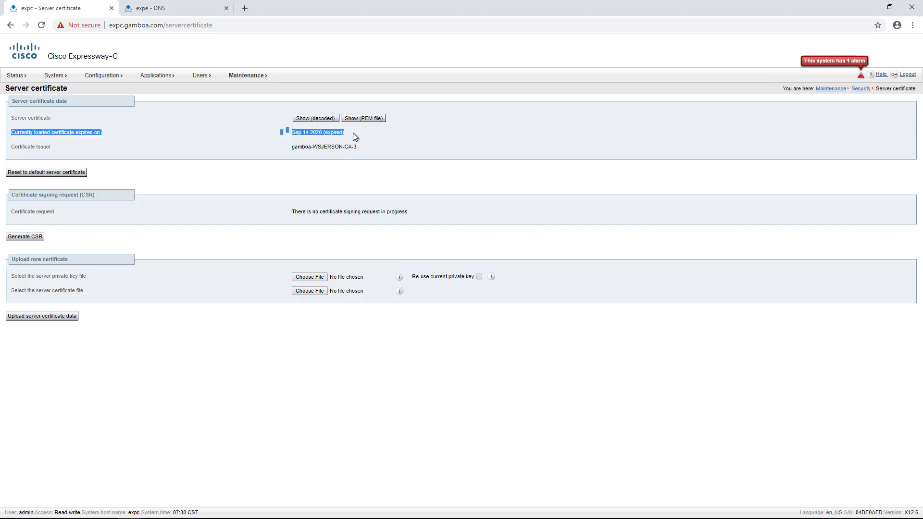
pyautogui.moveTo(352, 146)
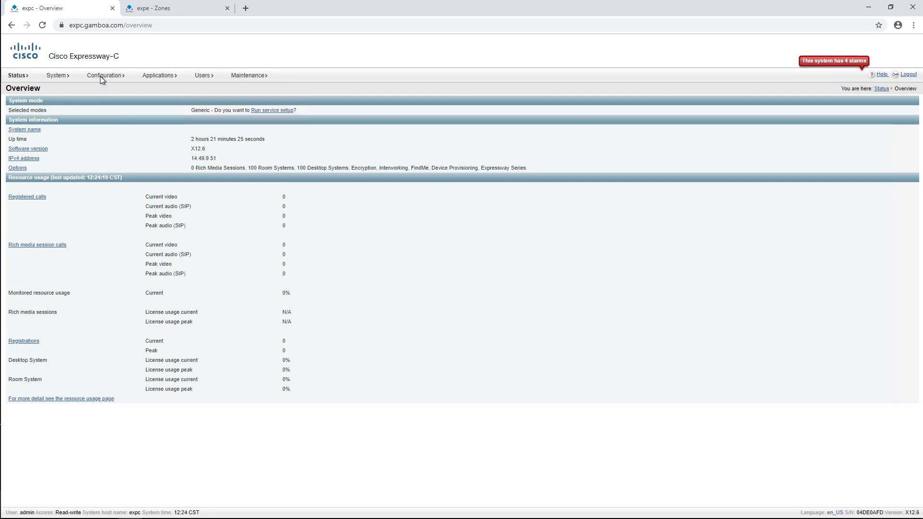
# Step: Reopen the EXPEMRA traversal zone from Configuration > Zones and review its Failed SIP status
pyautogui.click(104, 75)
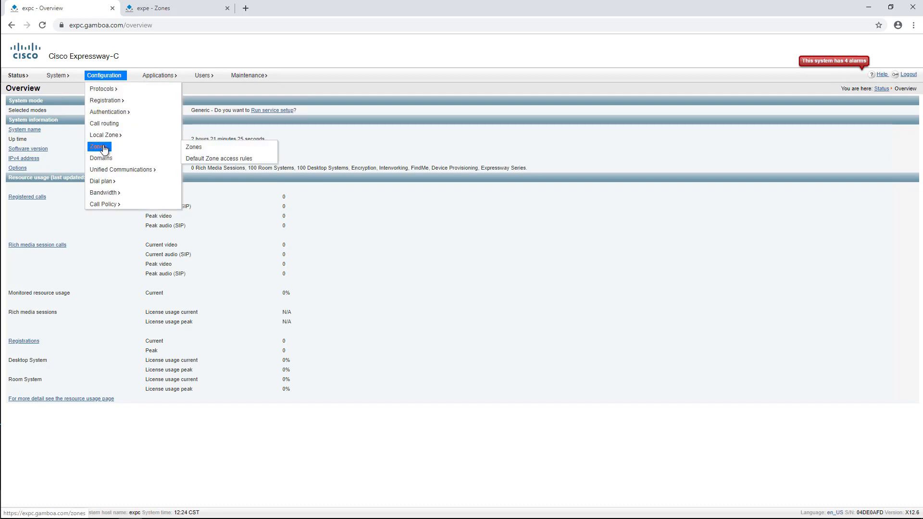
pyautogui.moveTo(194, 149)
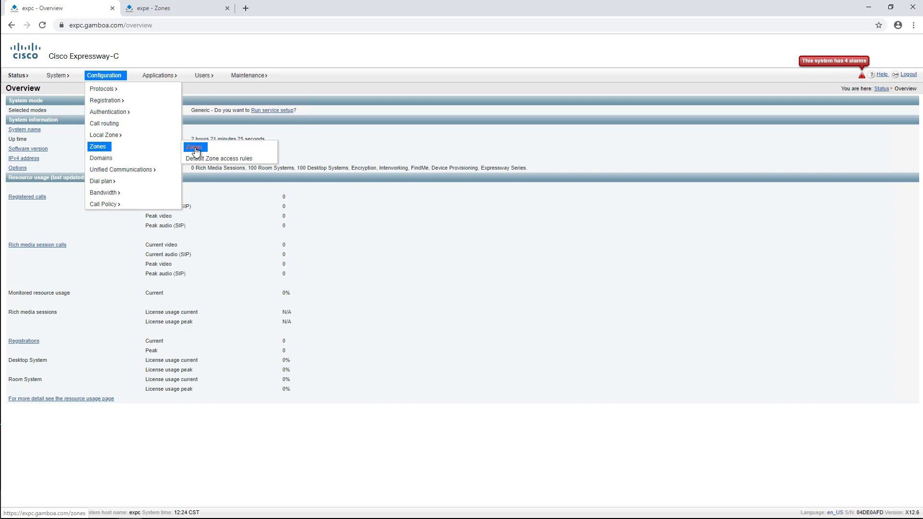
pyautogui.click(194, 147)
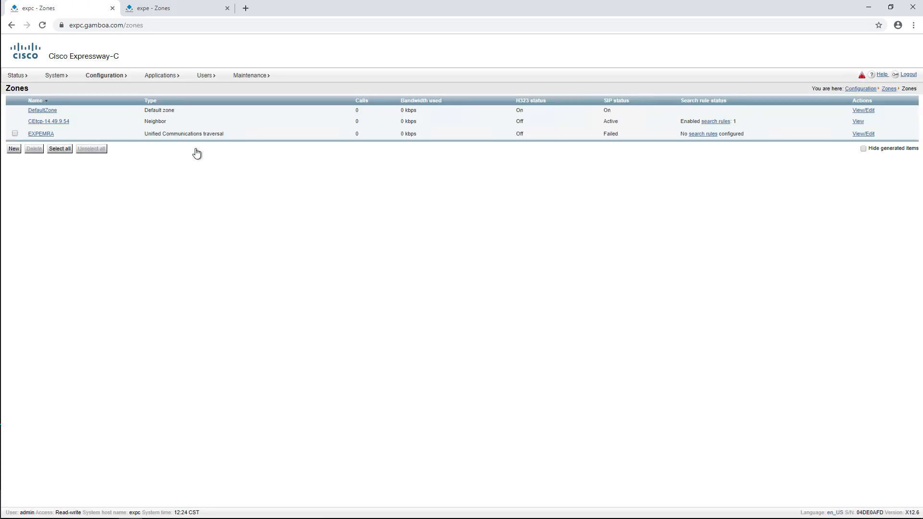
pyautogui.moveTo(861, 75)
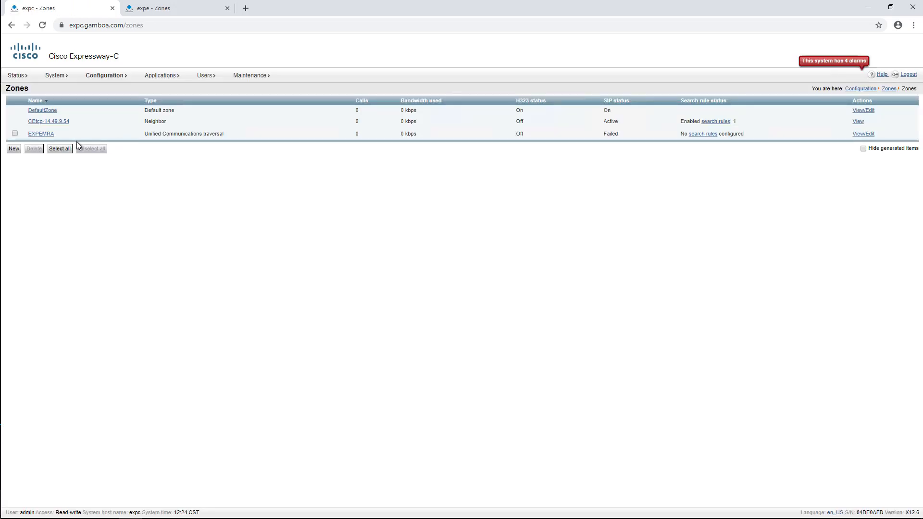
pyautogui.click(40, 133)
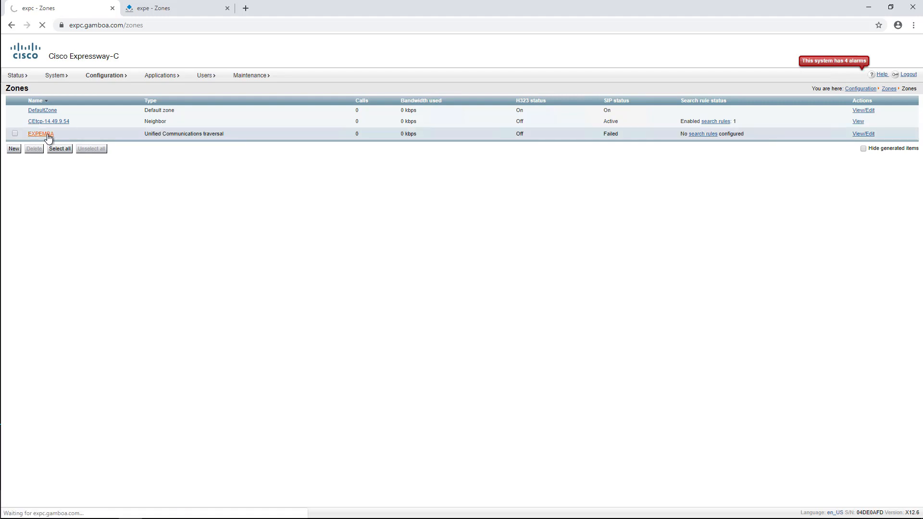
pyautogui.click(39, 134)
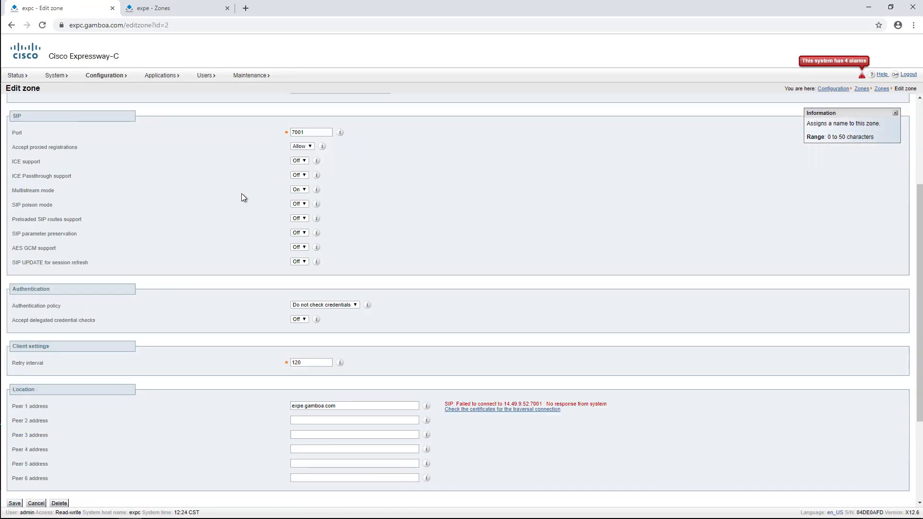
pyautogui.scroll(-3)
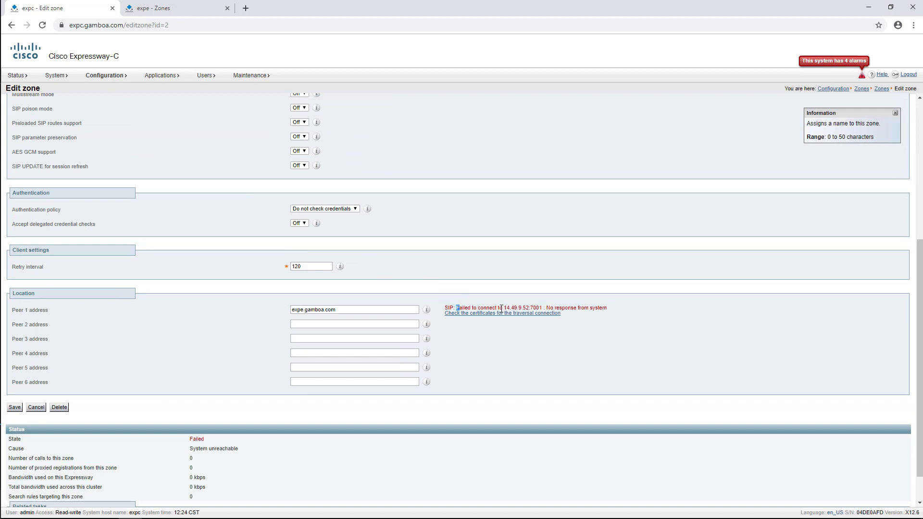
pyautogui.moveTo(560, 318)
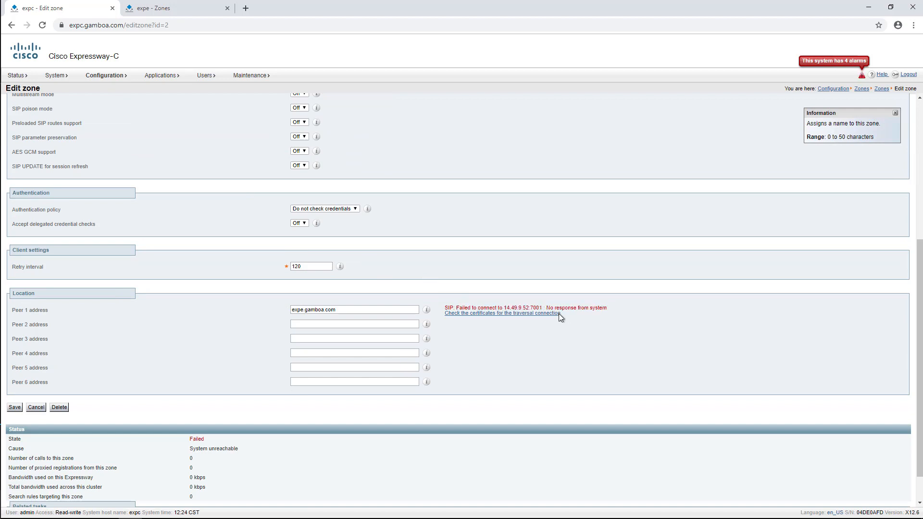
# Step: Run the traversal certificate check for expe.gamboa.com and expc.gamboa.com, revealing unverified CA gamboa-WSJERSON-CA-3
pyautogui.click(503, 314)
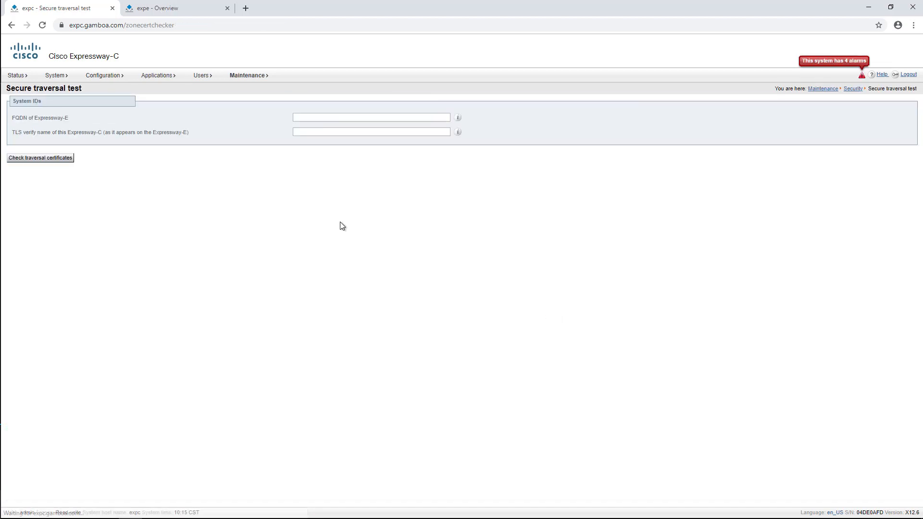
pyautogui.click(372, 117)
pyautogui.write('expe.gamboa.com')
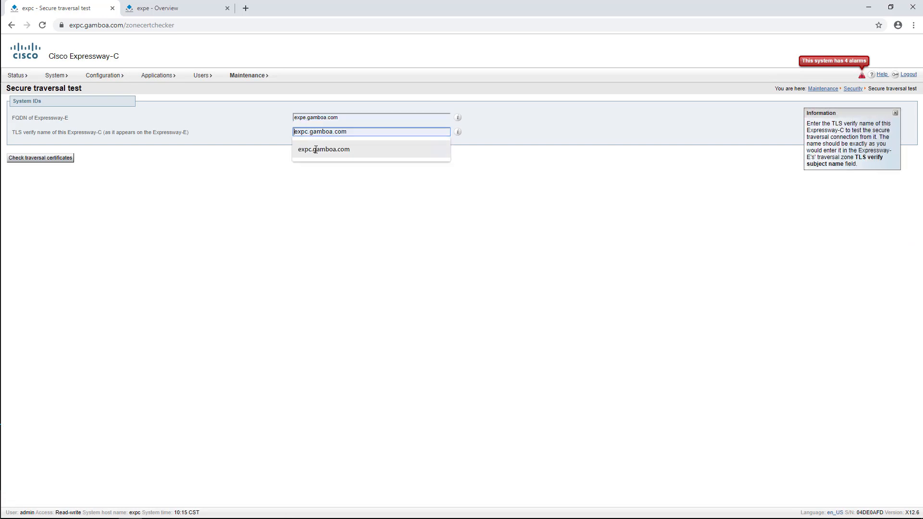
pyautogui.click(70, 177)
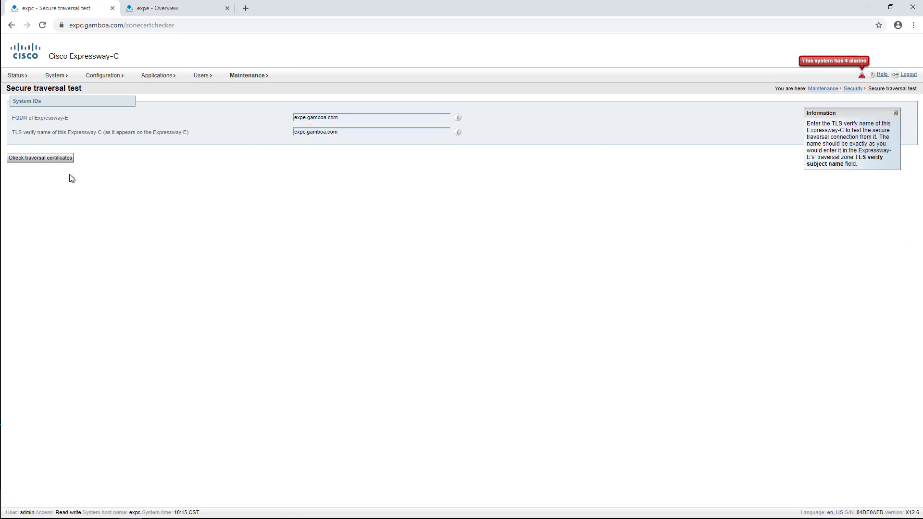
pyautogui.click(40, 158)
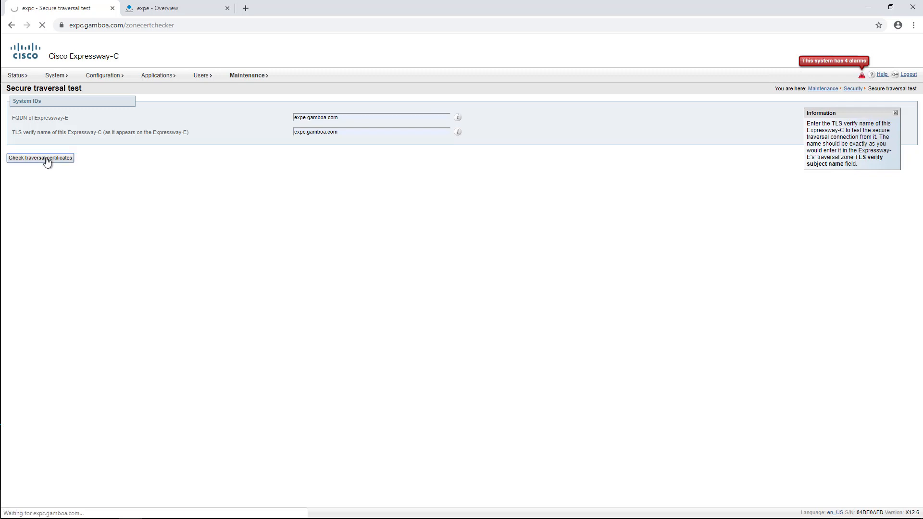
pyautogui.click(41, 158)
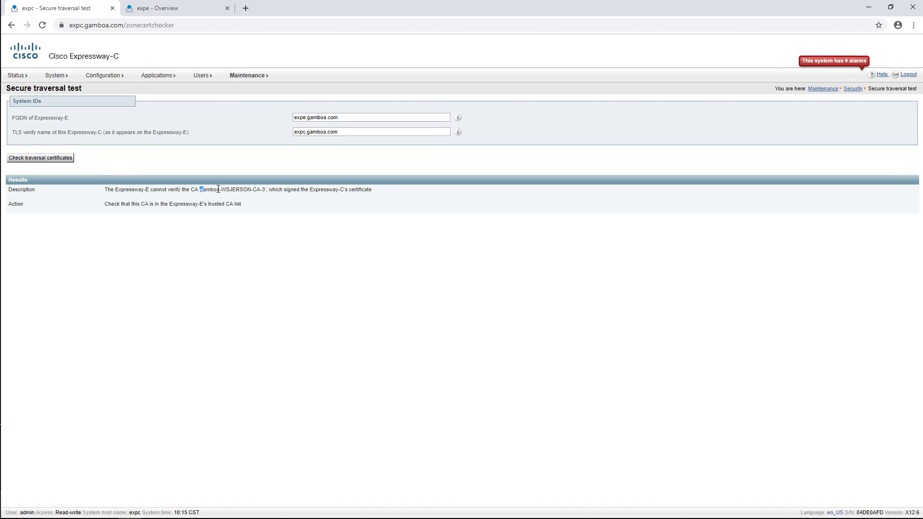
pyautogui.doubleClick(213, 189)
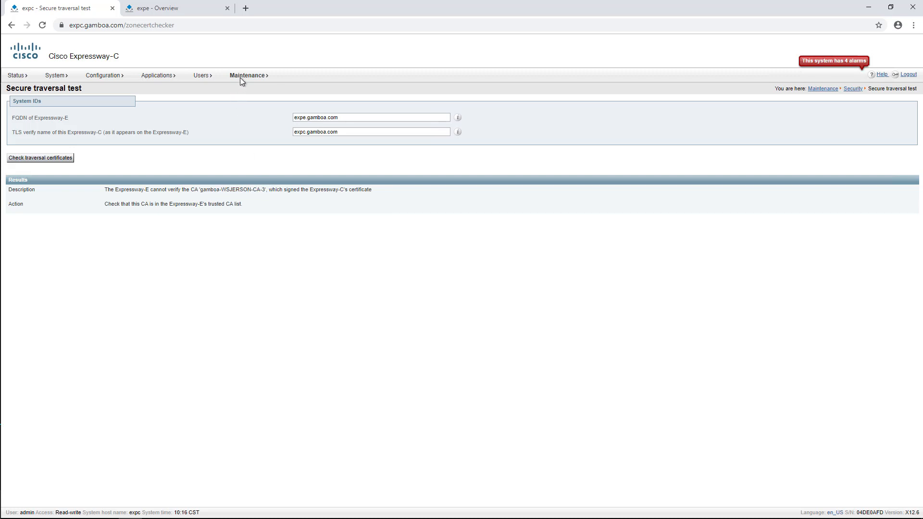
# Step: Locate gamboa-WSJERSON-CA-3 in the trusted CA list and view the site certificate's root CA
pyautogui.click(248, 75)
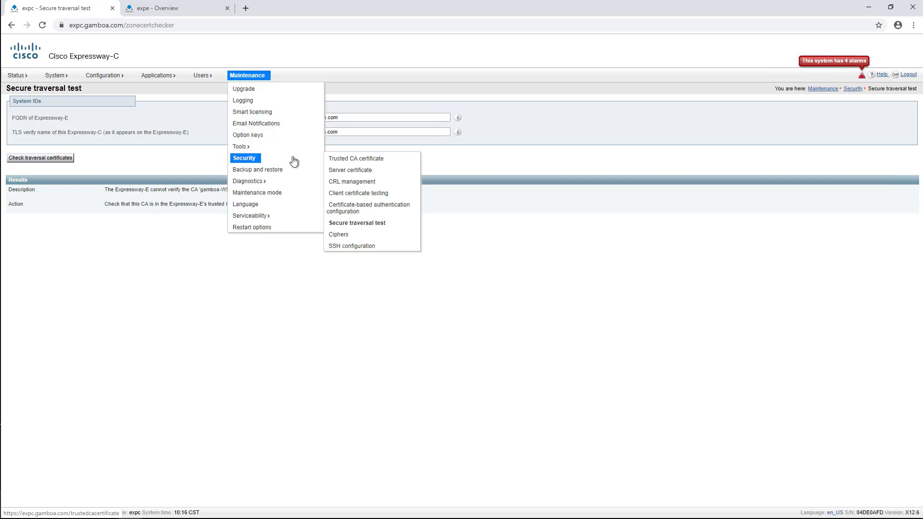
pyautogui.click(356, 158)
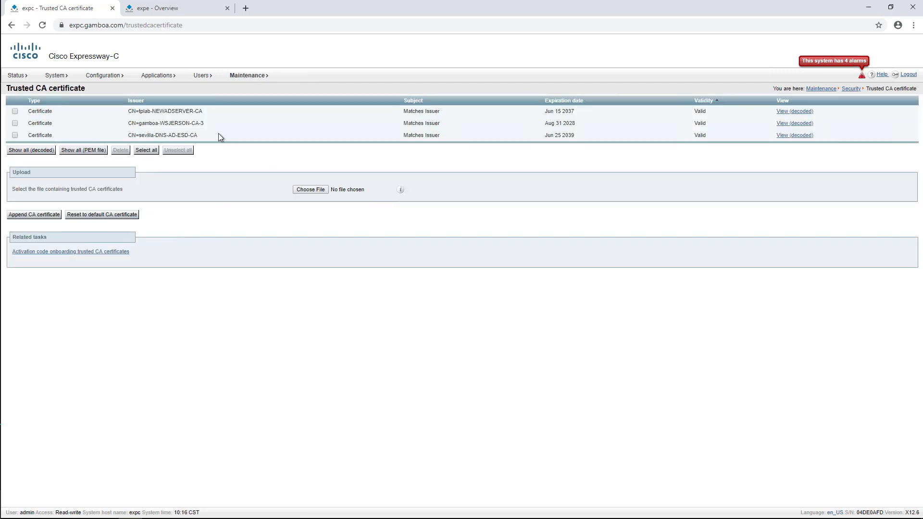
pyautogui.doubleClick(166, 123)
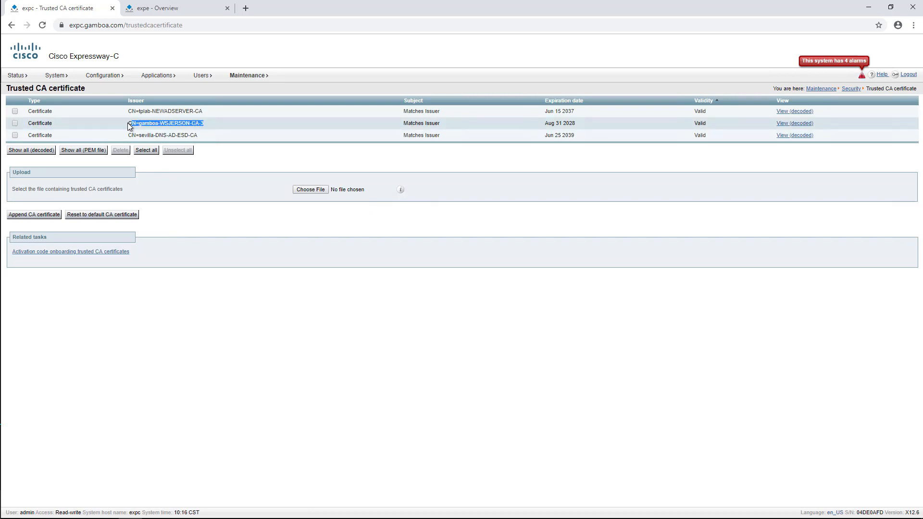
pyautogui.click(64, 25)
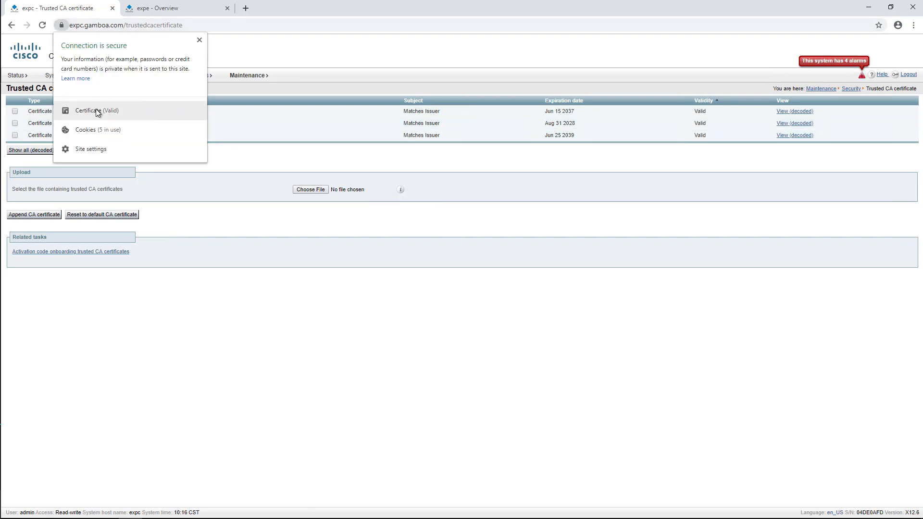
pyautogui.click(92, 111)
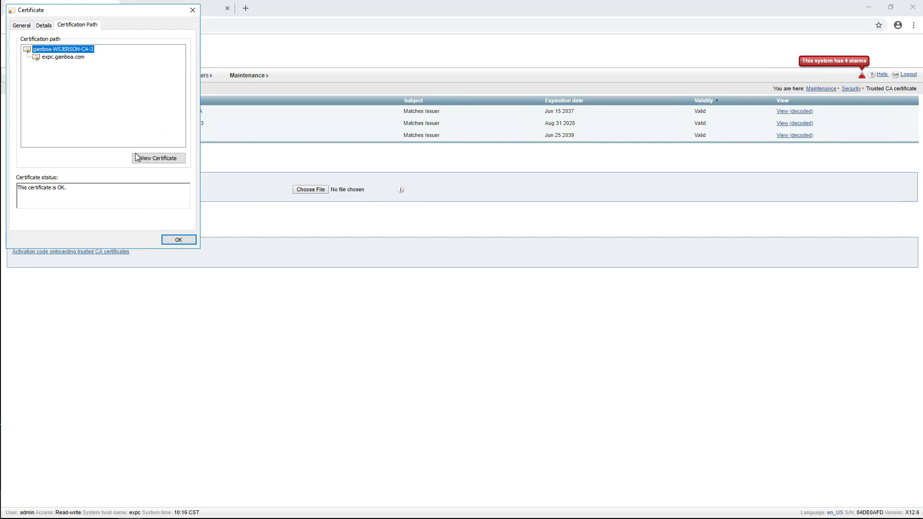
pyautogui.click(159, 158)
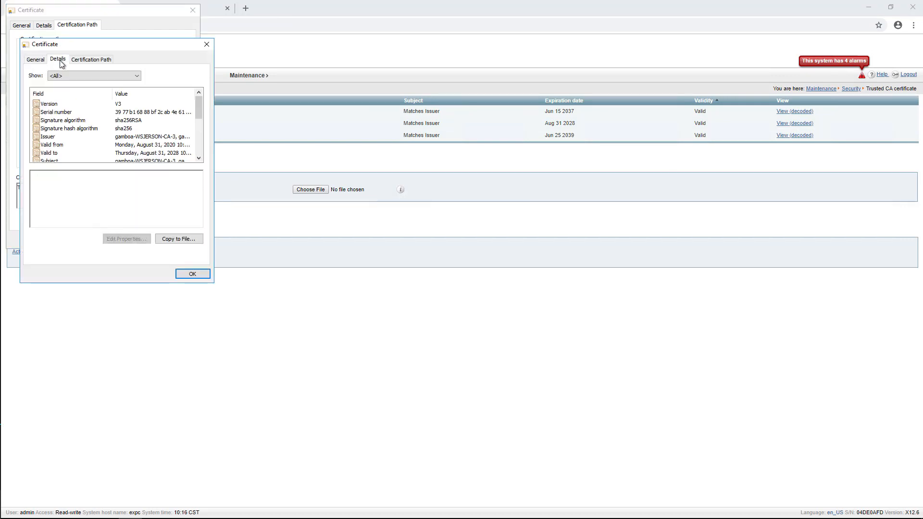
# Step: Export the root CA certificate to a Base-64 encoded X.509 file
pyautogui.click(179, 238)
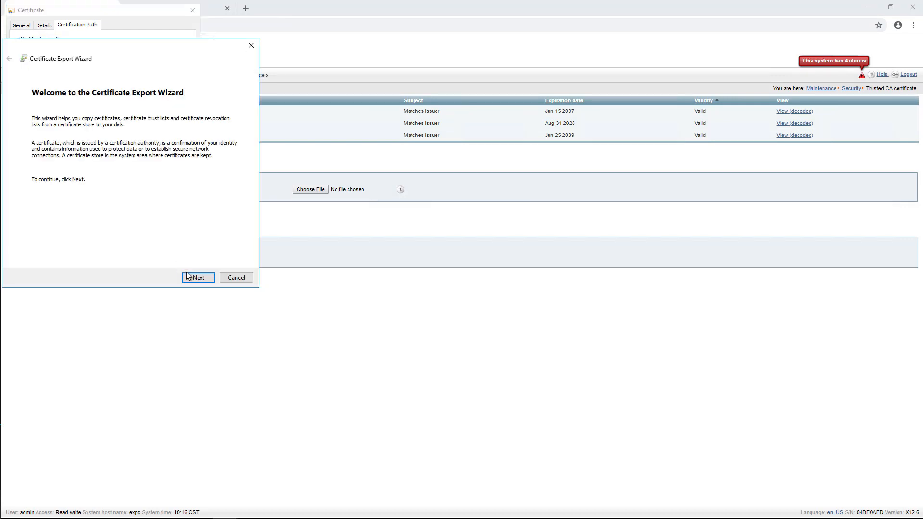
pyautogui.click(198, 277)
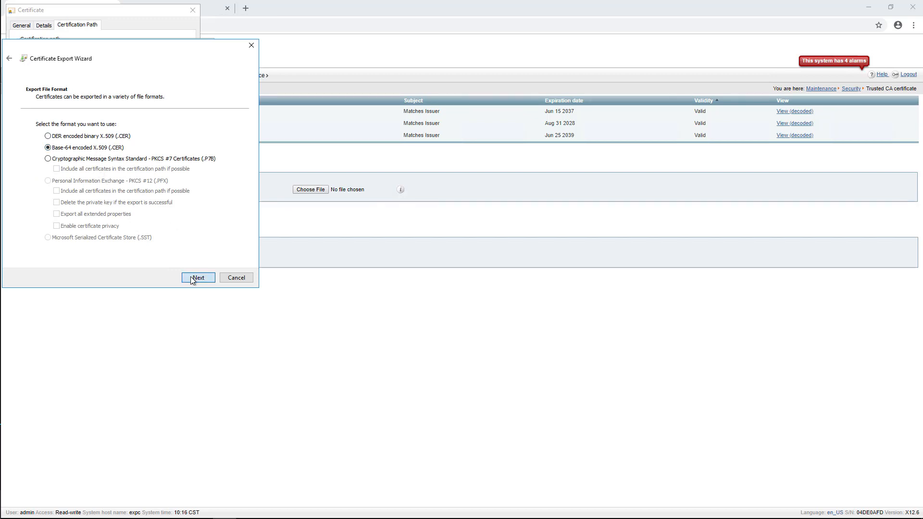
pyautogui.click(198, 277)
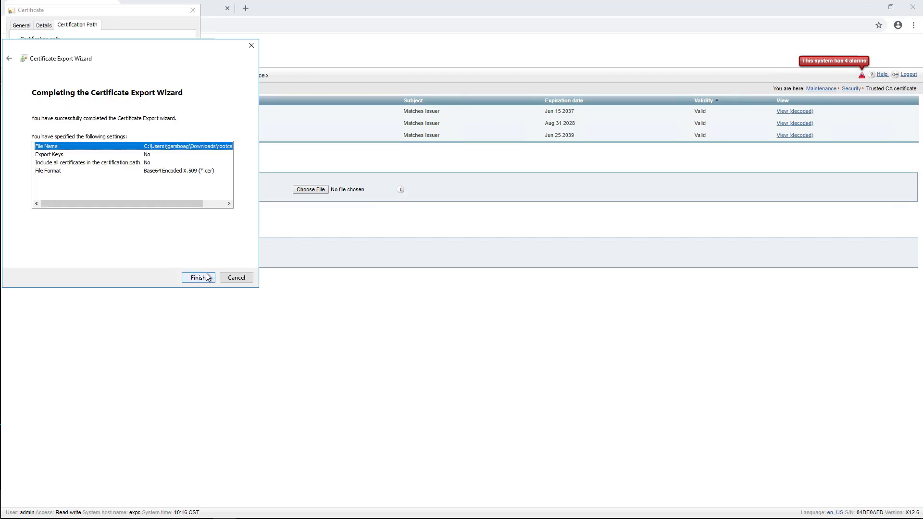
pyautogui.click(197, 277)
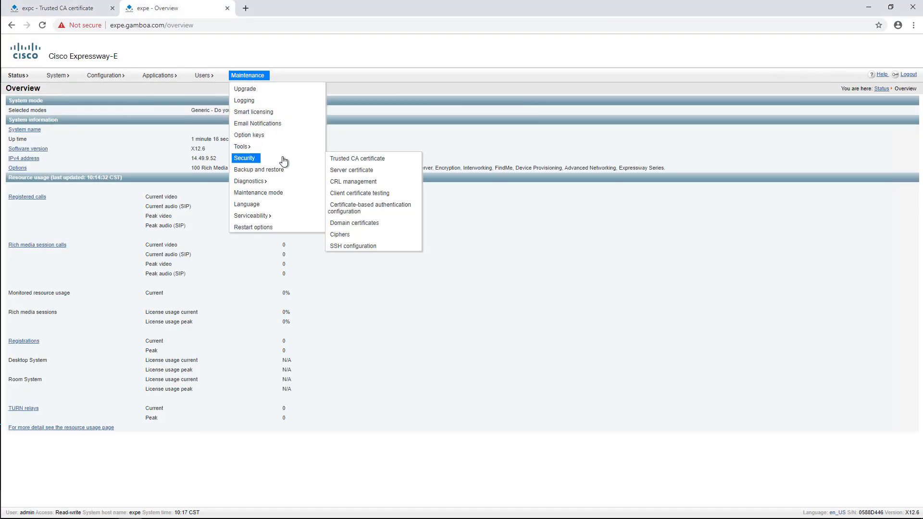
# Step: Append rootca_2028.cer to Expressway-E's trusted CA certificates and return to Expressway-C's zones list
pyautogui.click(358, 158)
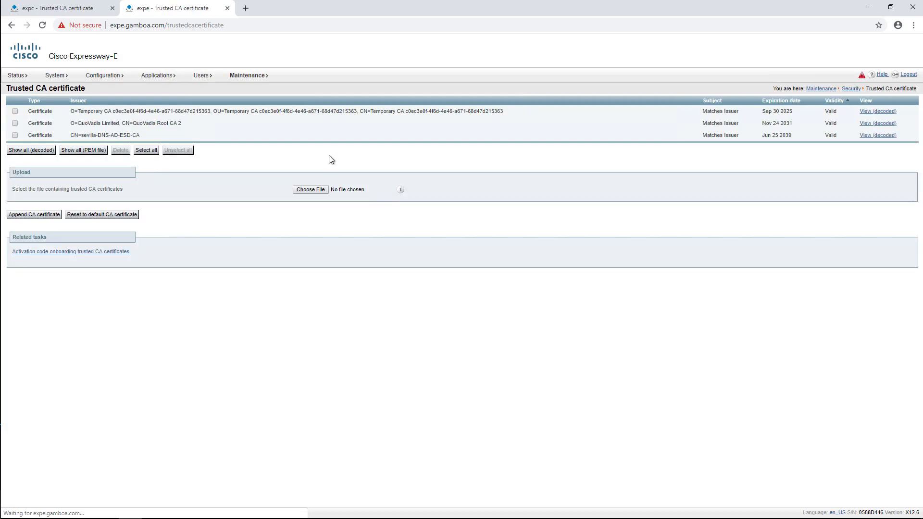
pyautogui.click(34, 214)
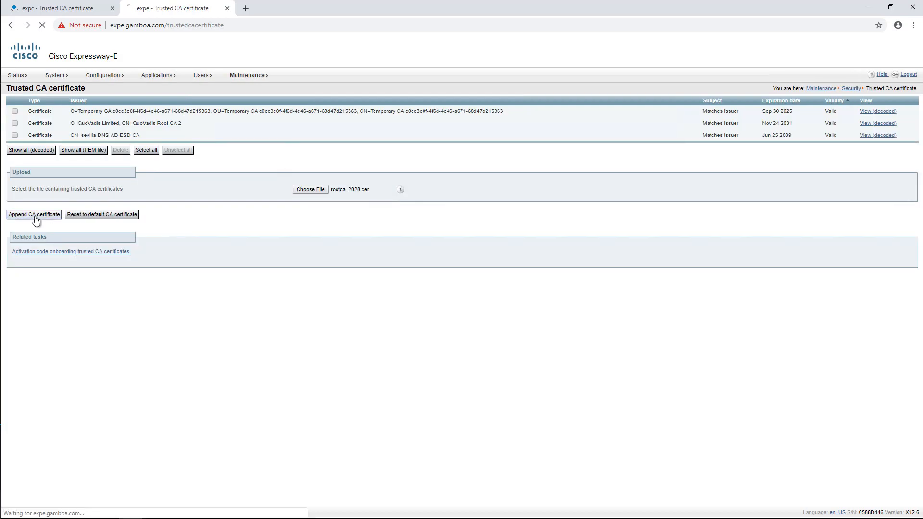
pyautogui.click(34, 215)
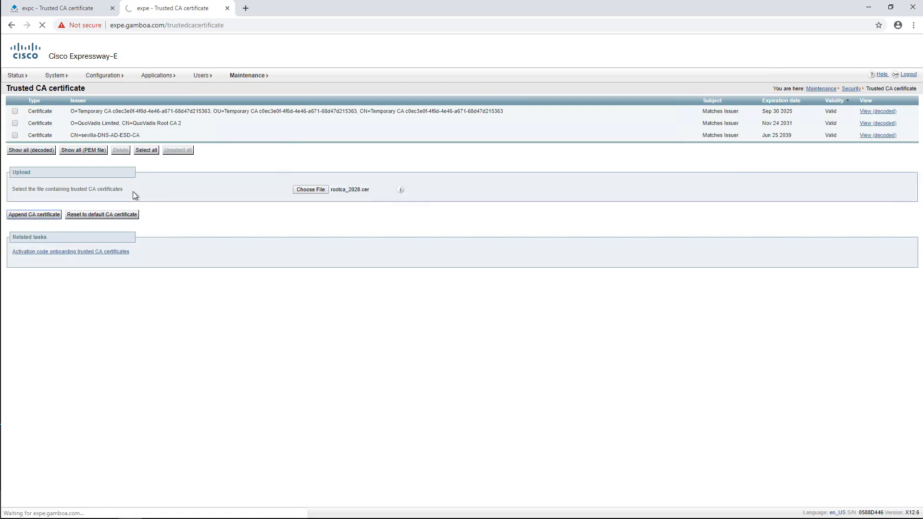
pyautogui.click(34, 214)
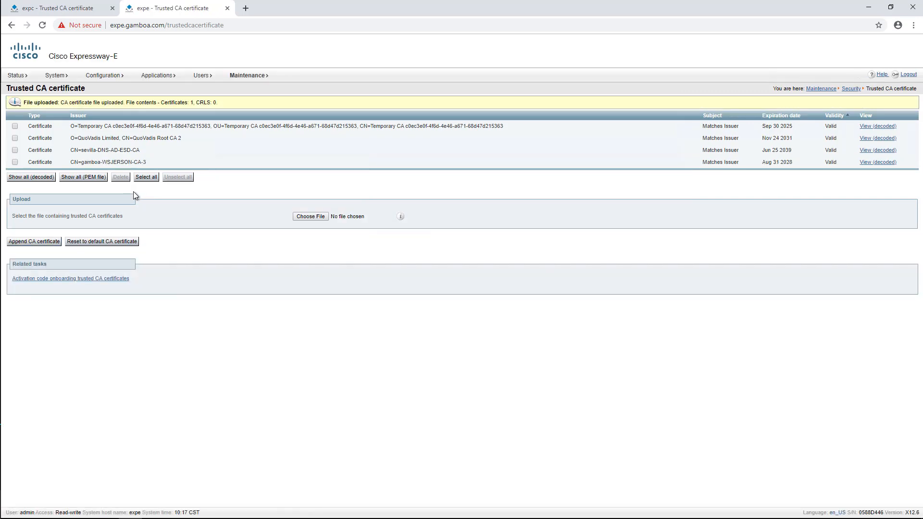
pyautogui.click(38, 8)
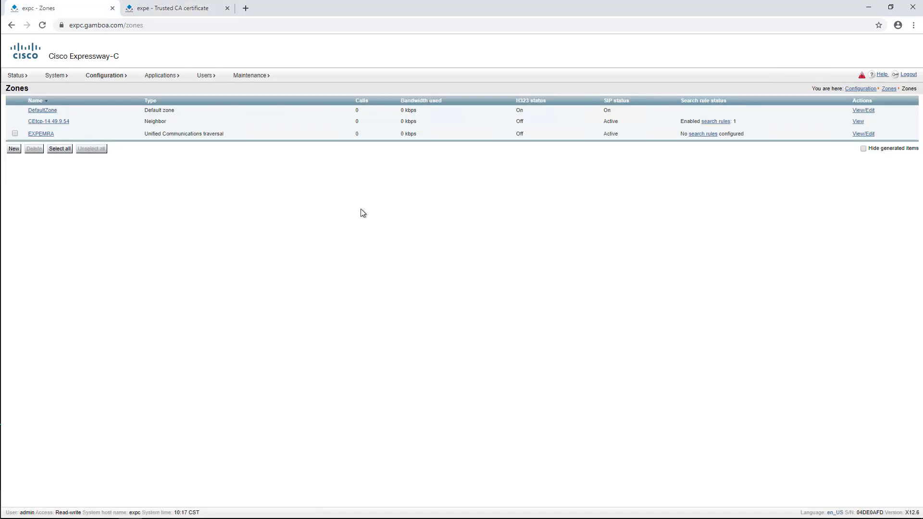